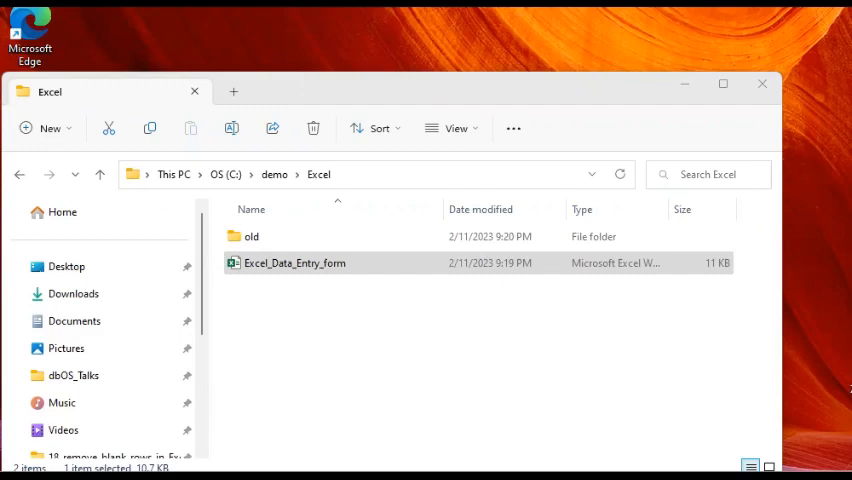
mouse_move(376, 376)
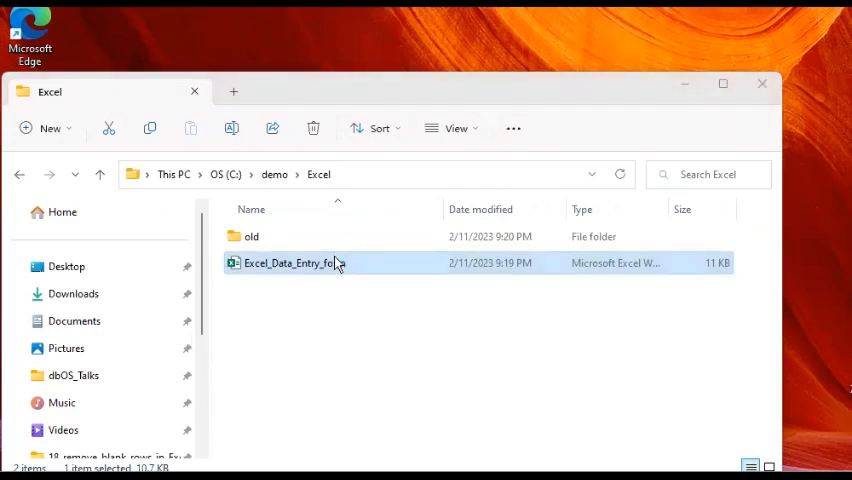
- Open the Excel_Data_Entry_form workbook from the folder
double_click(290, 262)
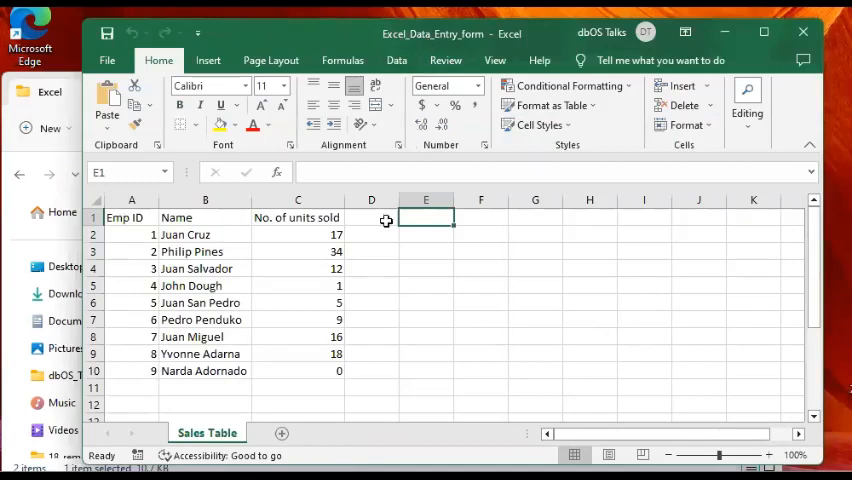
mouse_move(392, 238)
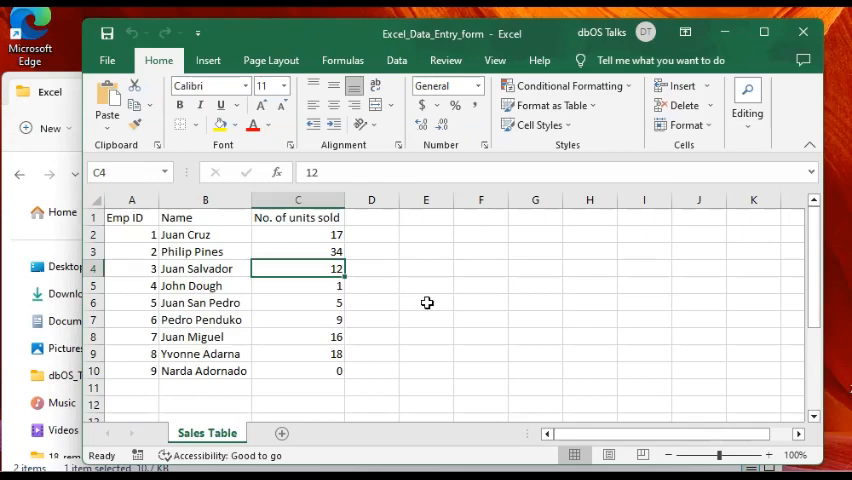
mouse_move(400, 250)
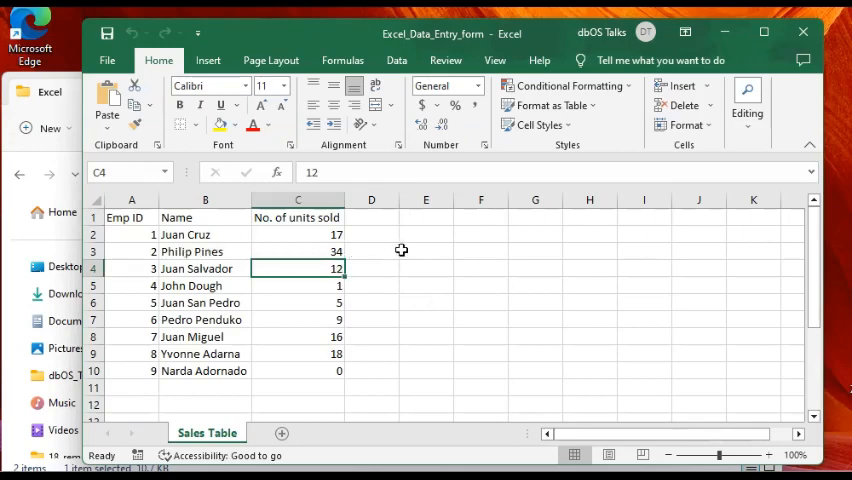
mouse_move(344, 286)
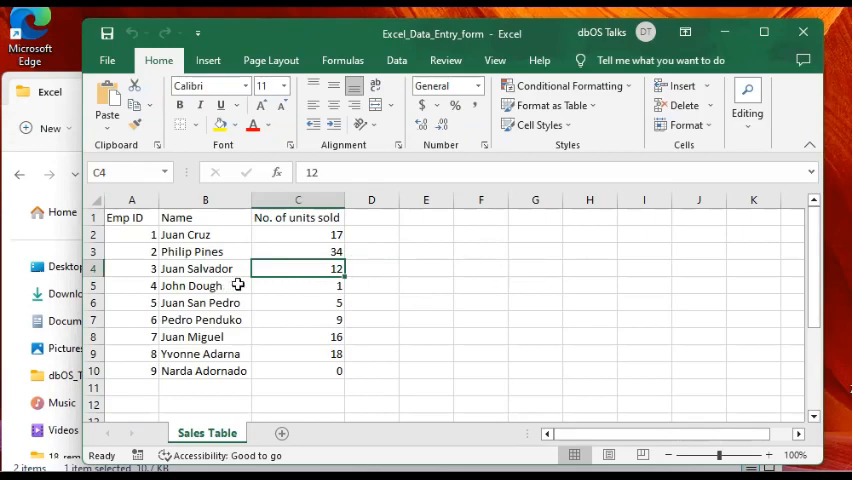
- Review the Emp ID, Name and units sold cells of the nine records without changing them
left_click(204, 284)
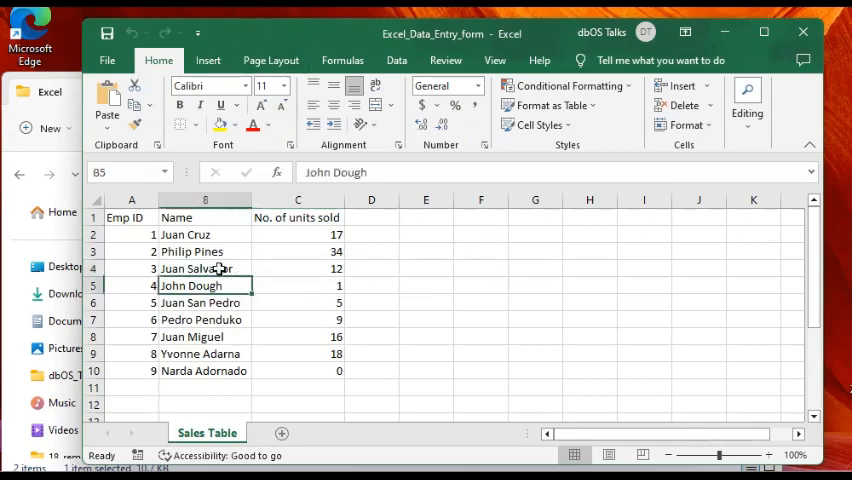
mouse_move(238, 262)
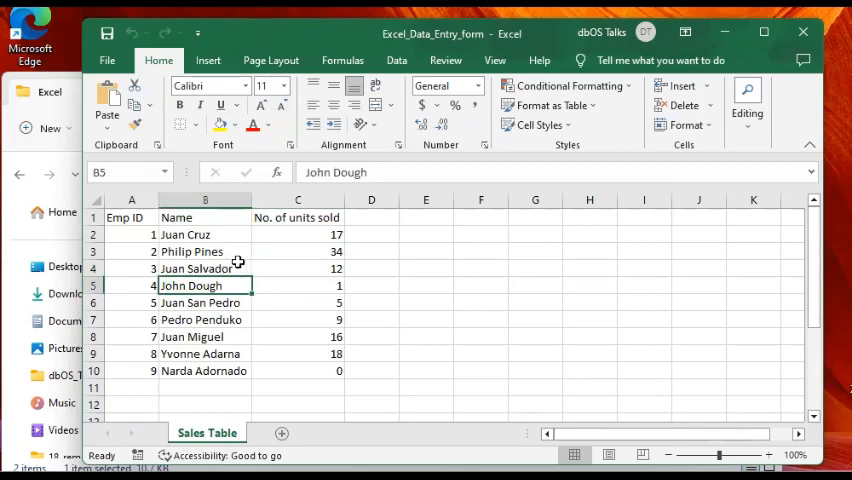
mouse_move(162, 244)
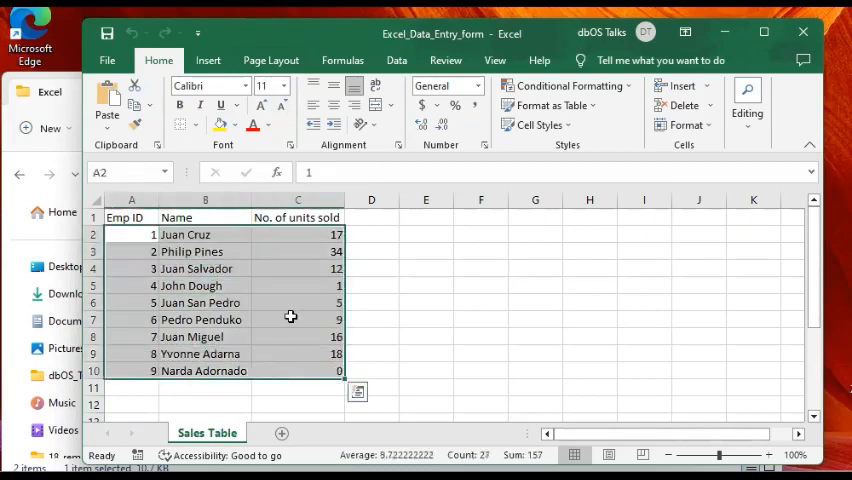
left_click_drag(132, 234, 298, 302)
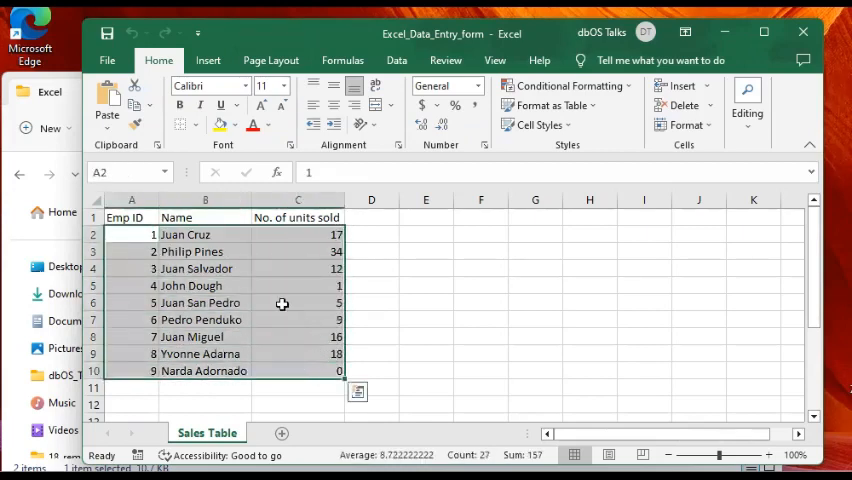
left_click(296, 304)
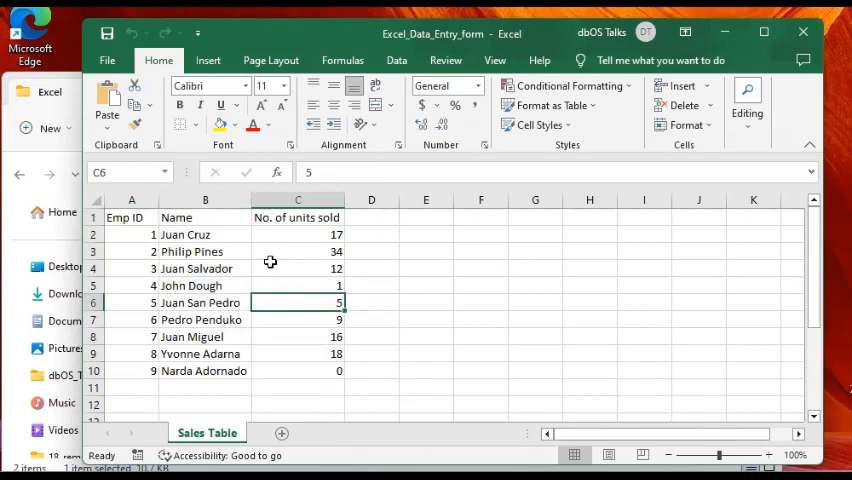
mouse_move(322, 256)
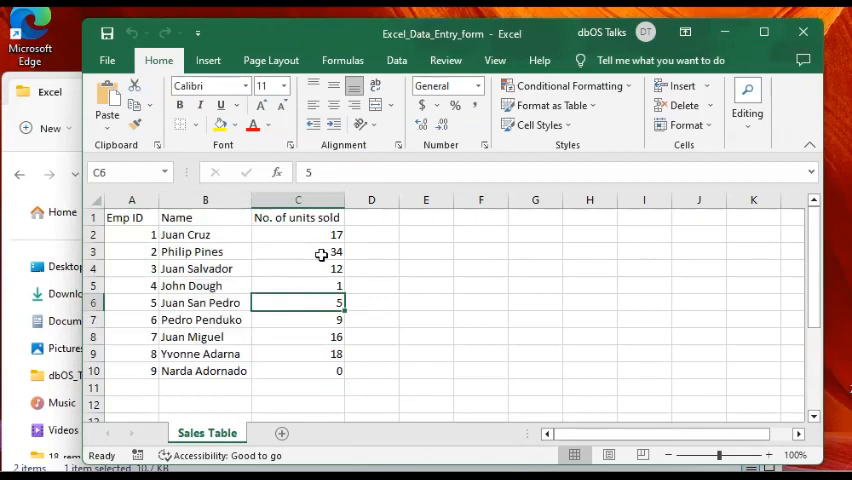
mouse_move(132, 220)
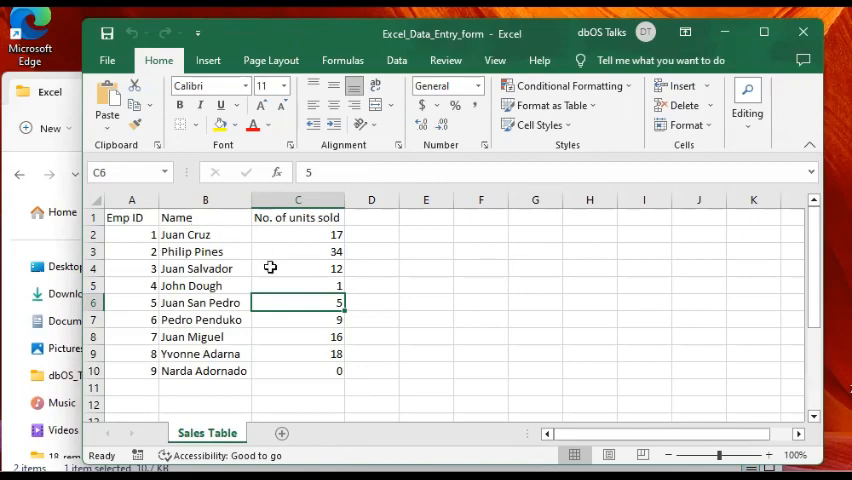
left_click(424, 320)
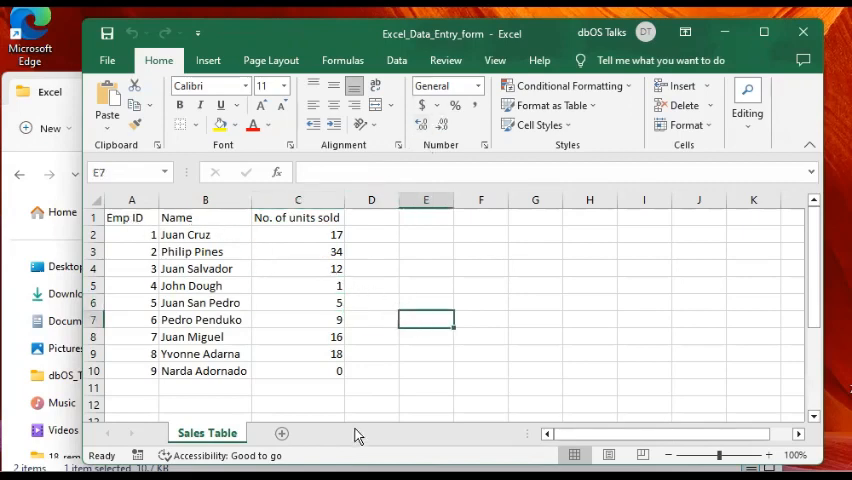
left_click(424, 302)
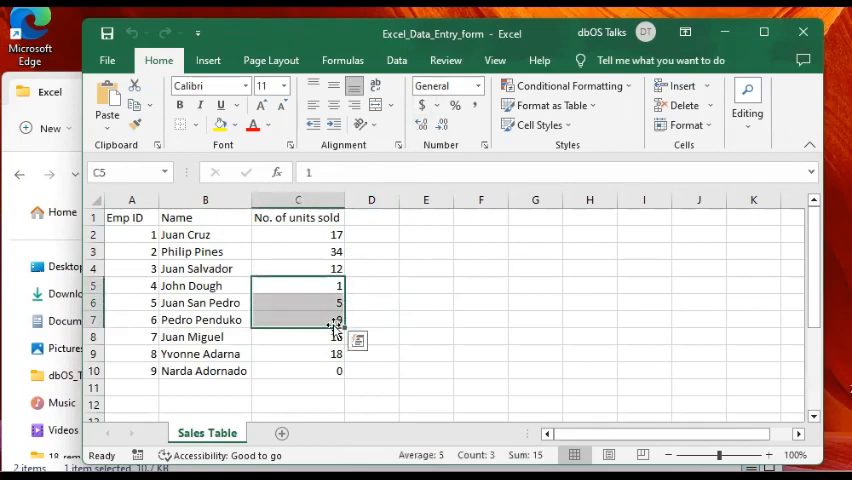
mouse_move(408, 328)
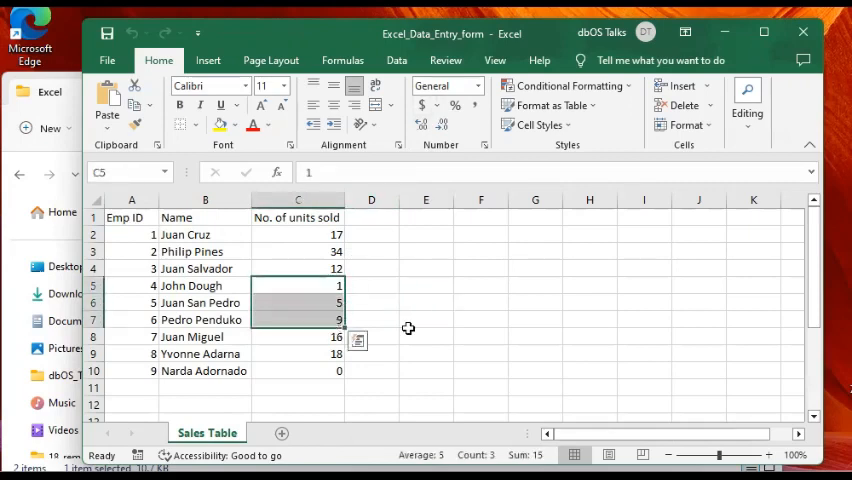
left_click(424, 336)
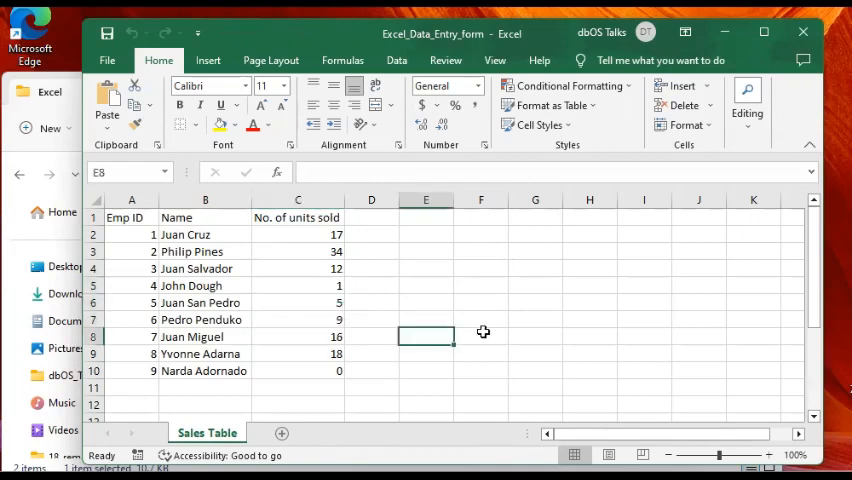
mouse_move(372, 298)
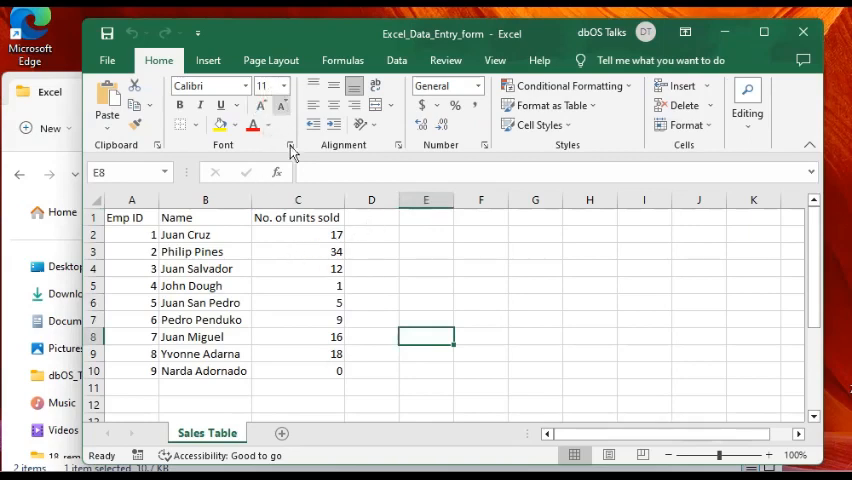
mouse_move(270, 144)
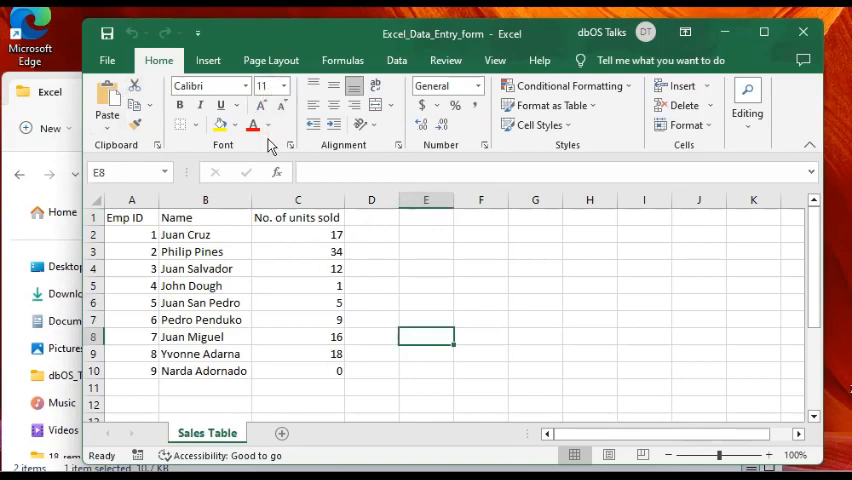
mouse_move(184, 20)
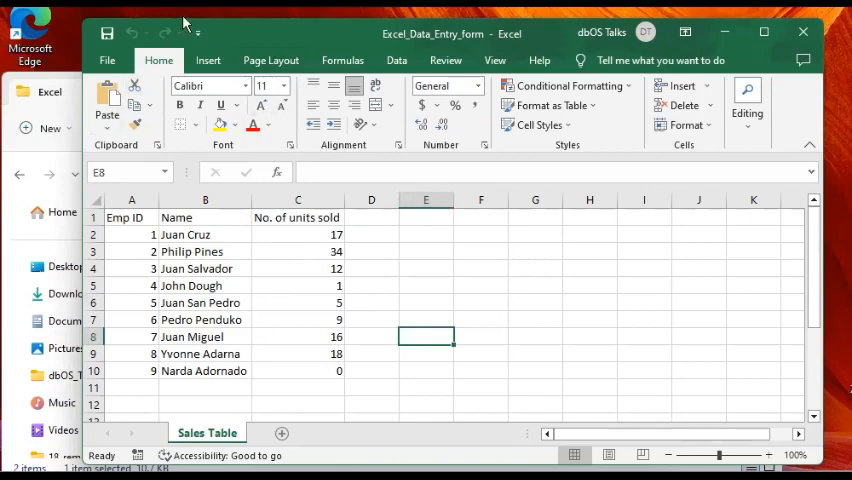
mouse_move(190, 58)
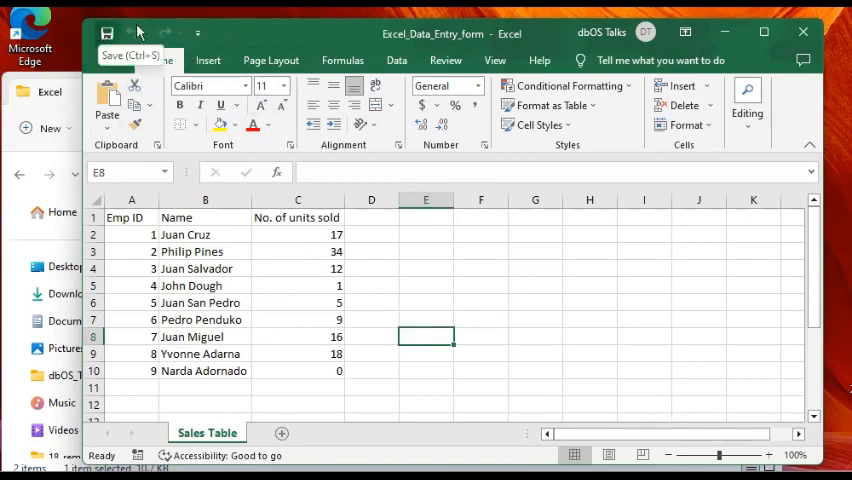
mouse_move(148, 36)
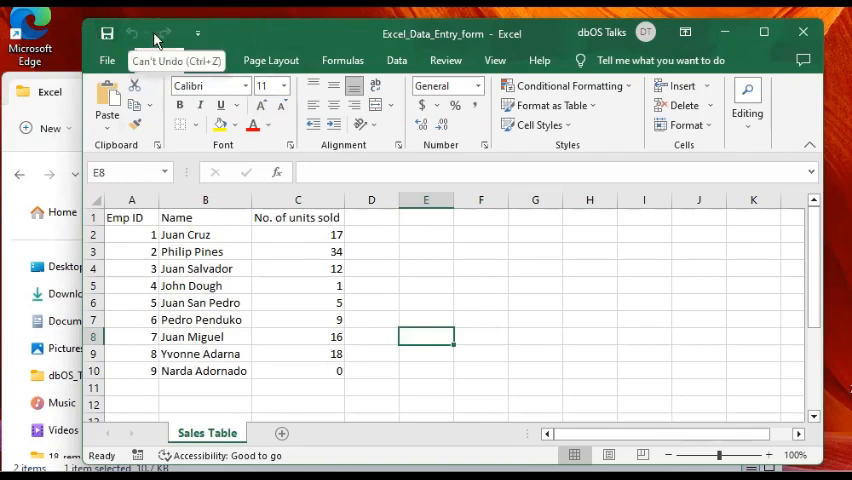
mouse_move(136, 38)
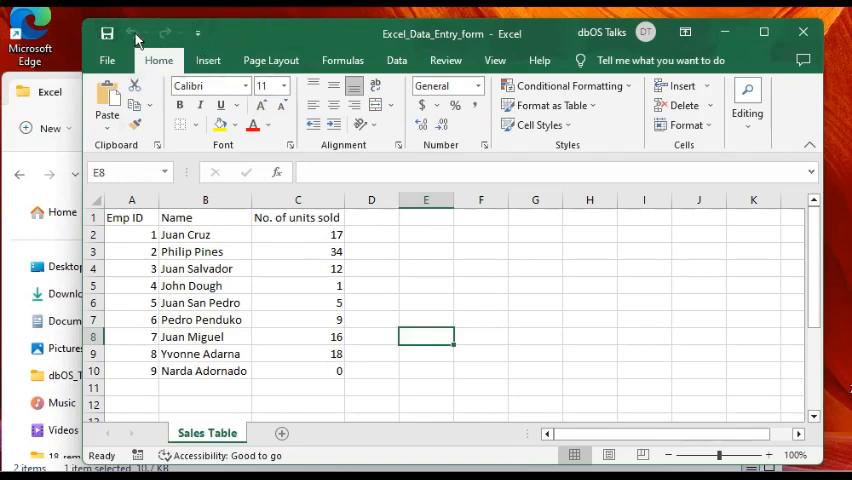
mouse_move(228, 40)
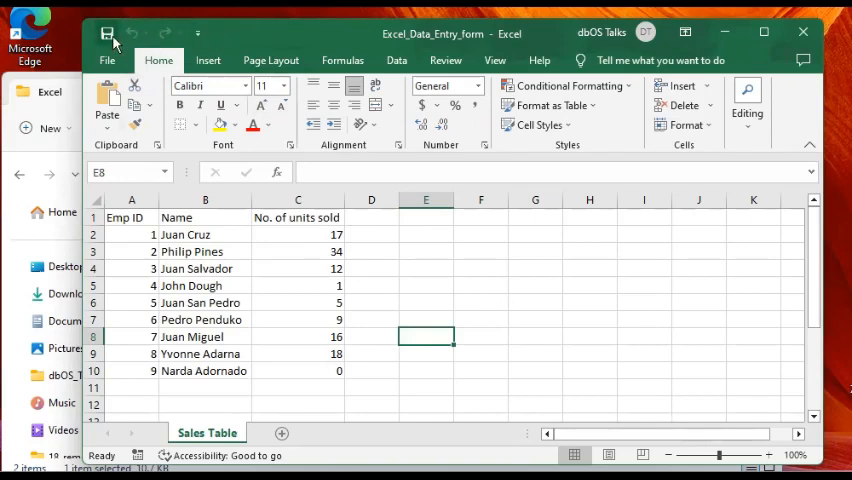
mouse_move(178, 48)
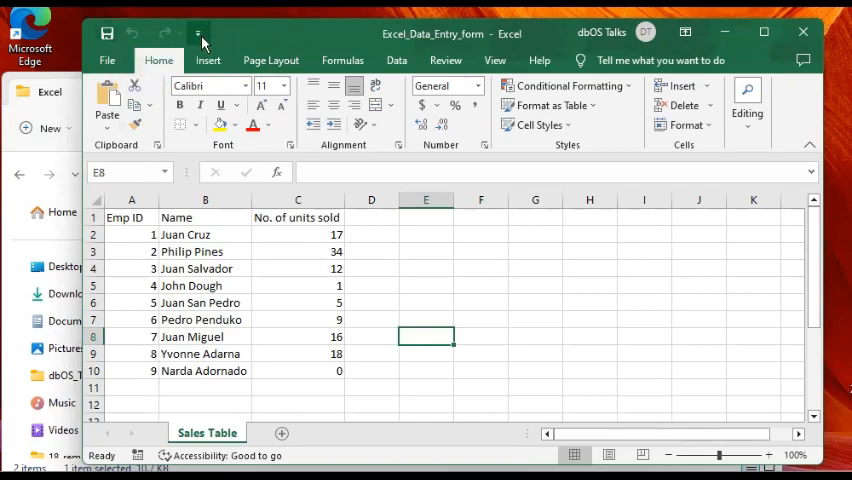
mouse_move(224, 44)
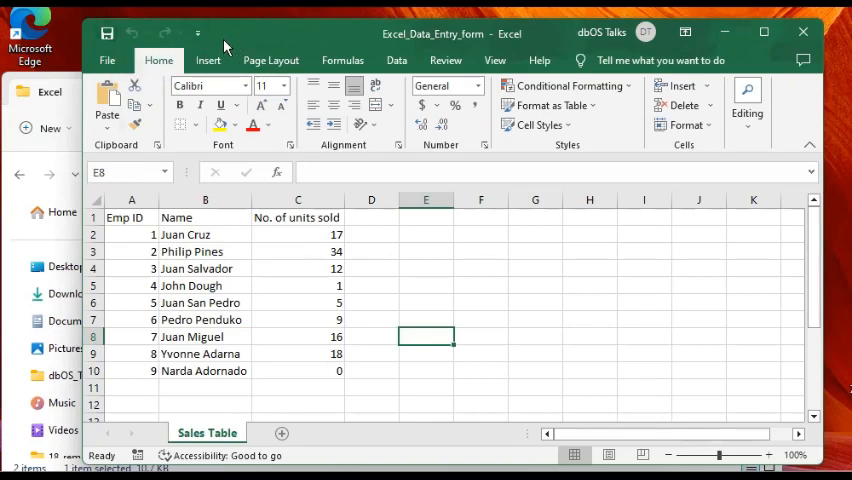
mouse_move(156, 30)
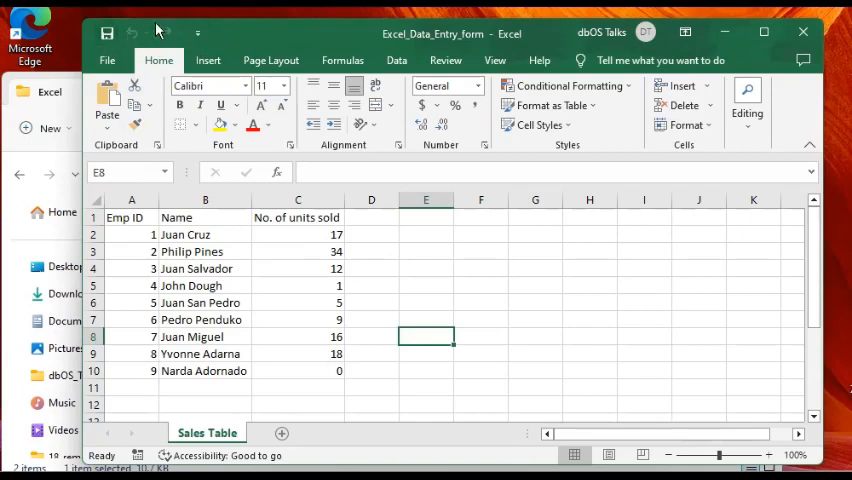
- Open Excel Options at Quick Access Toolbar customization from the toolbar's right-click menu
right_click(158, 32)
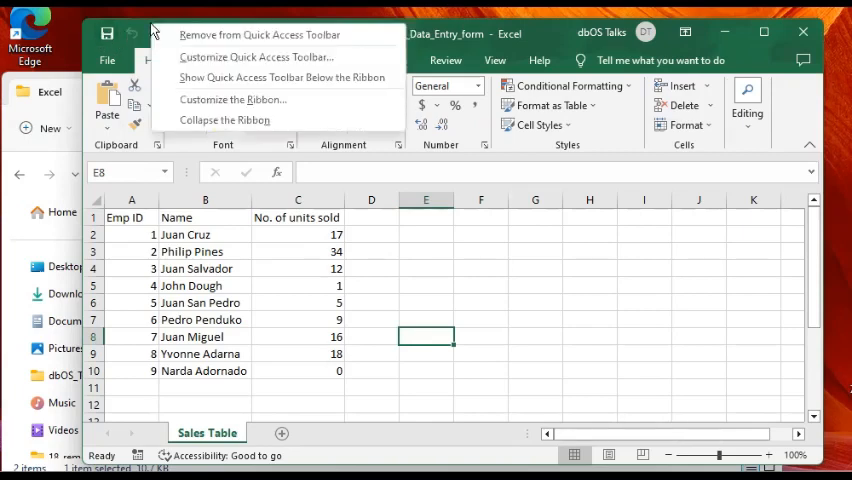
mouse_move(256, 56)
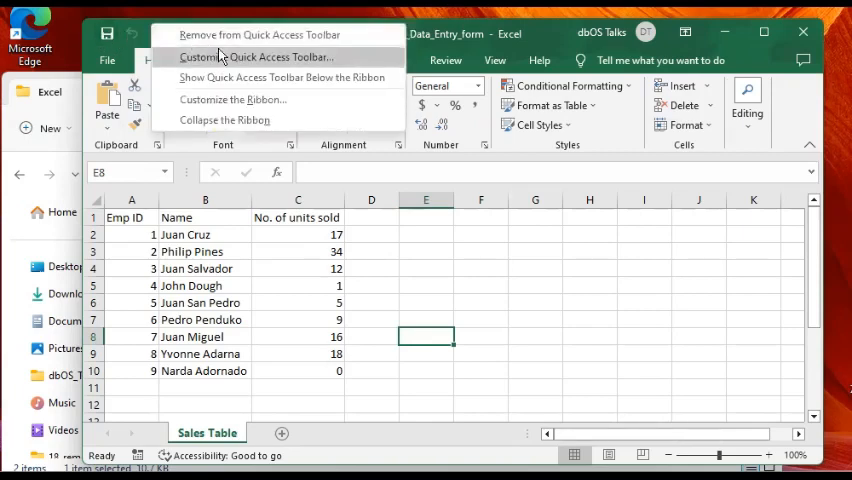
mouse_move(344, 62)
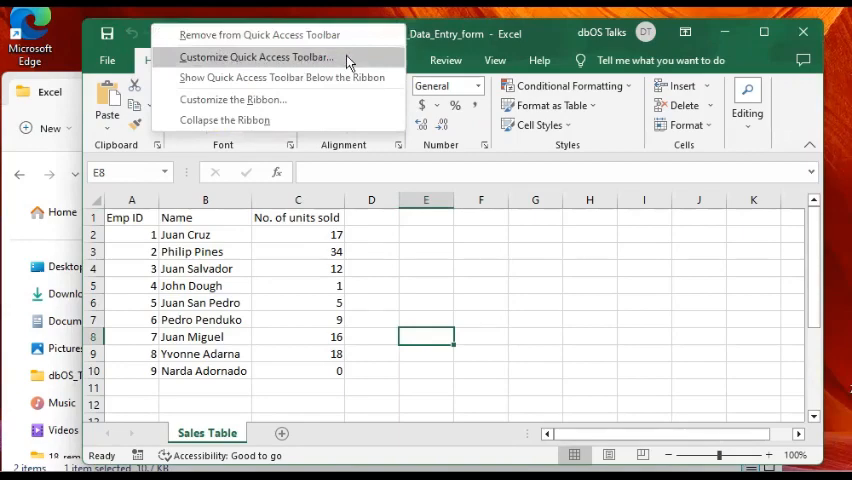
left_click(256, 56)
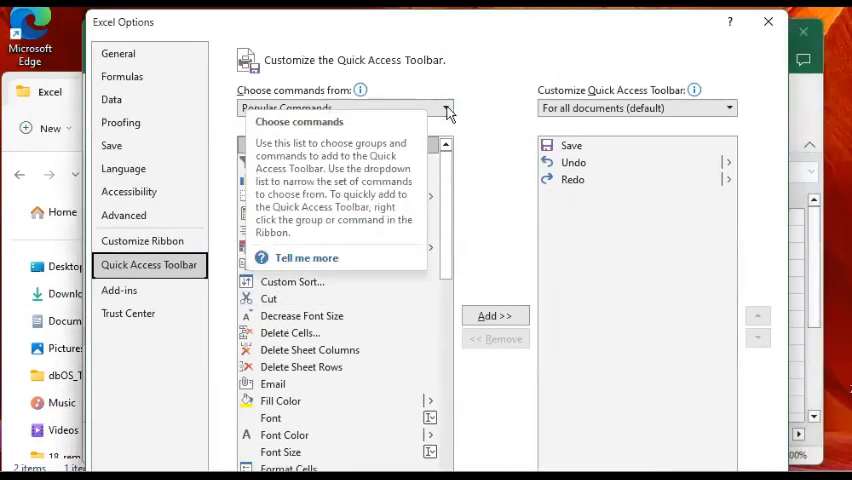
- List All Commands and scroll down to the Form command
left_click(446, 108)
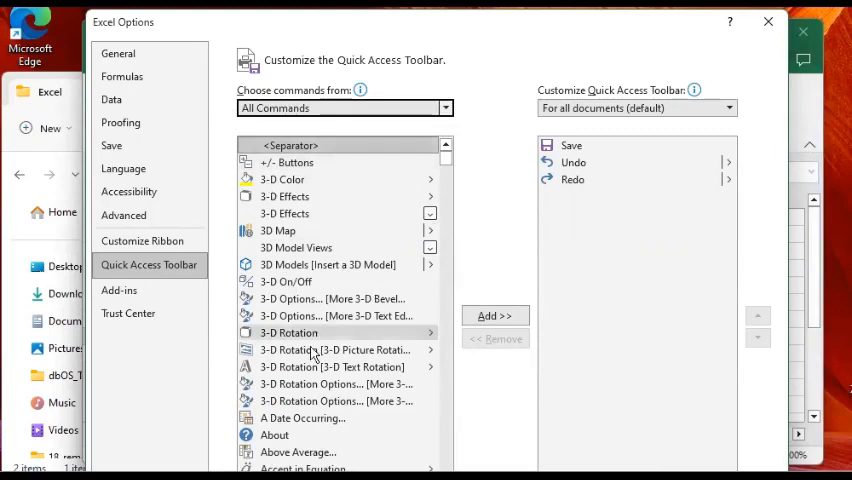
mouse_move(320, 162)
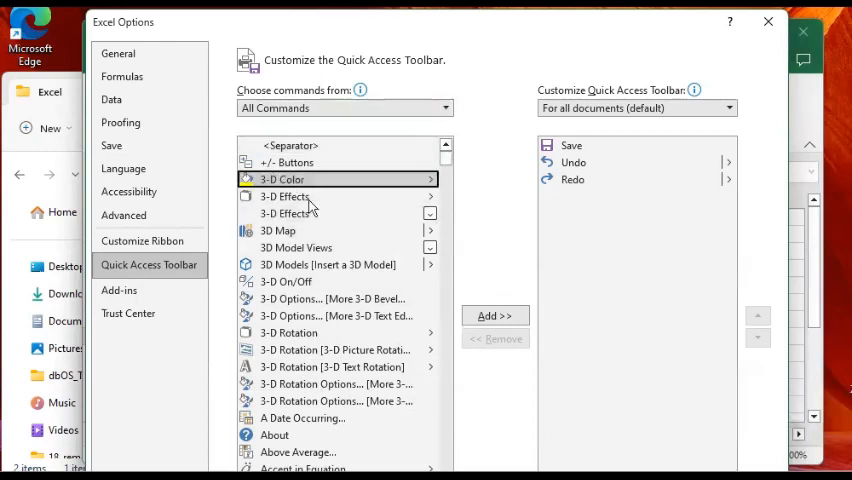
mouse_move(316, 210)
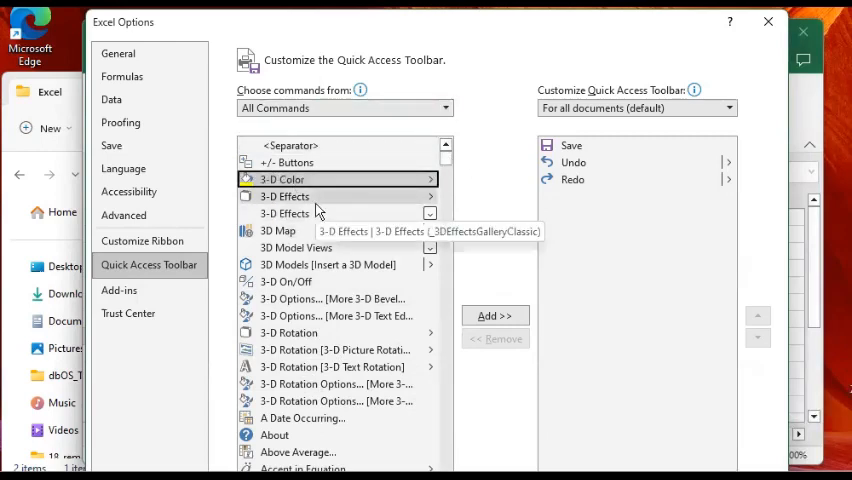
scroll("down", 3)
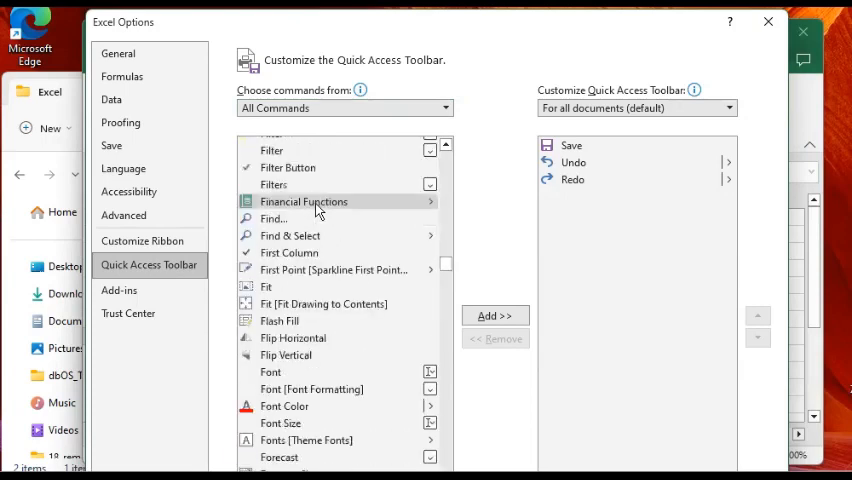
scroll("down", 3)
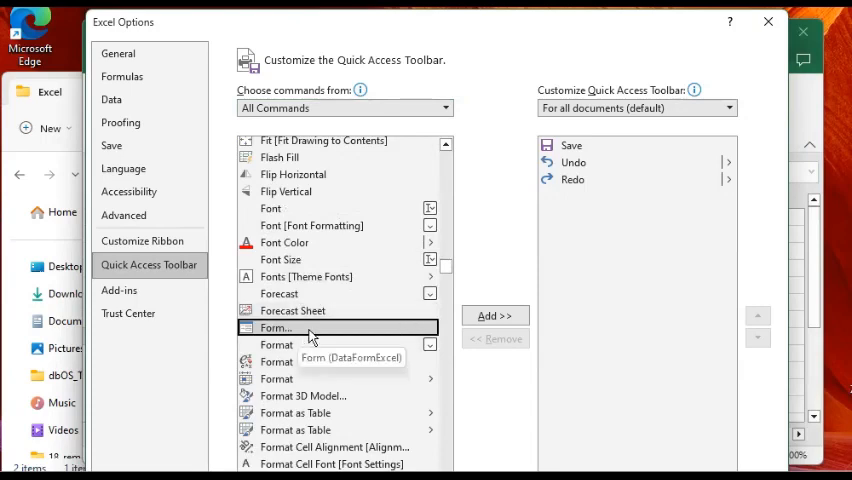
mouse_move(496, 316)
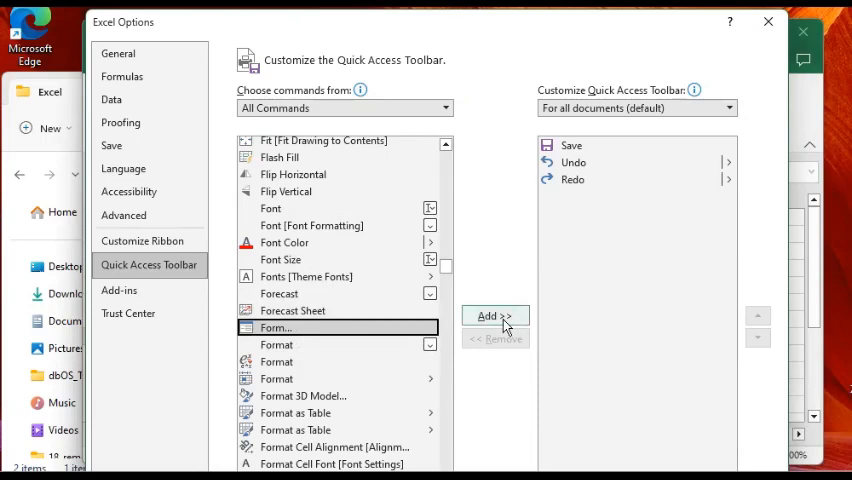
- Add Form to the Quick Access Toolbar list after Save, Undo and Redo
left_click(494, 316)
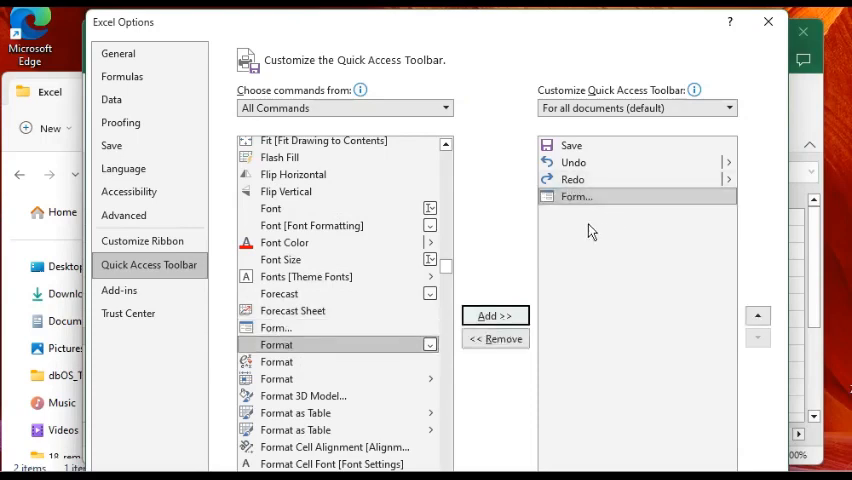
mouse_move(748, 244)
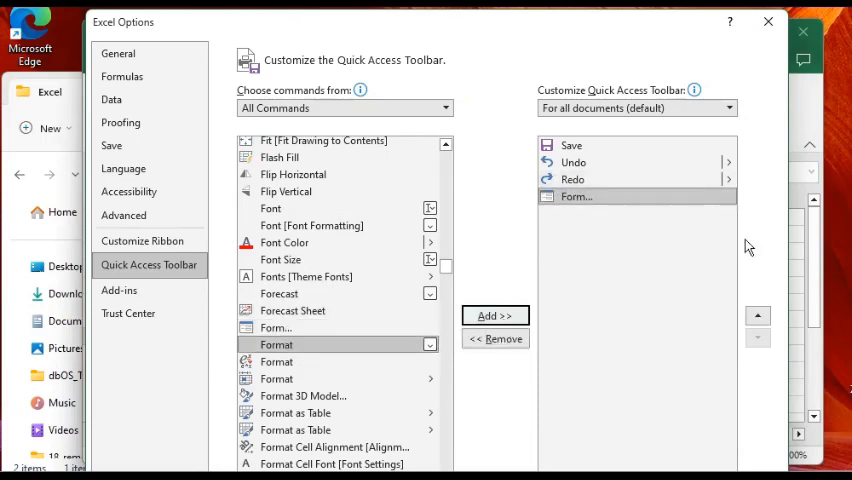
mouse_move(556, 30)
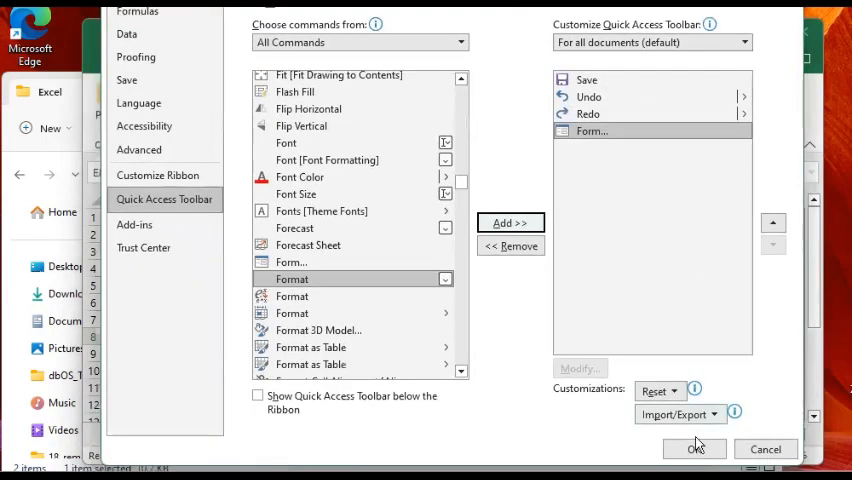
- Confirm Excel Options with OK, returning to the Sales Table sheet
left_click(694, 448)
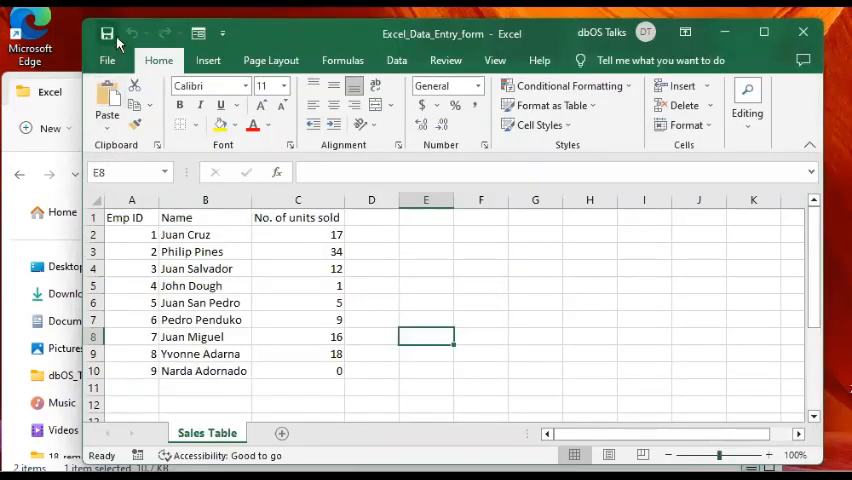
mouse_move(108, 36)
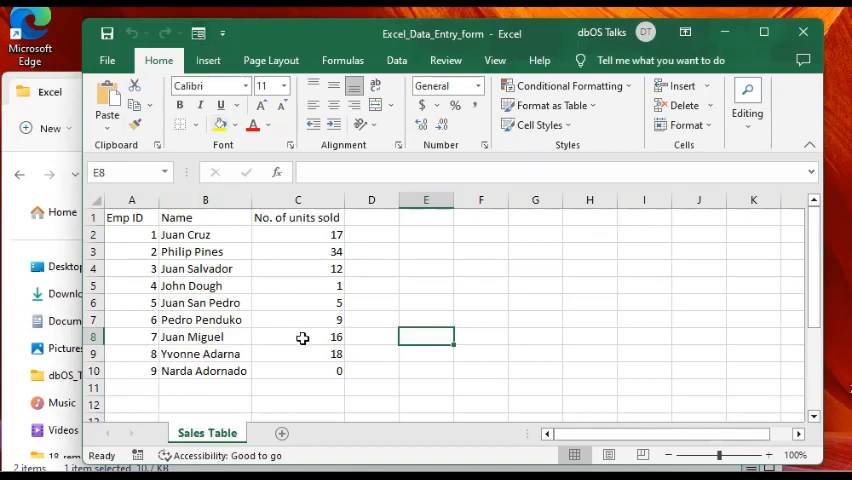
mouse_move(324, 338)
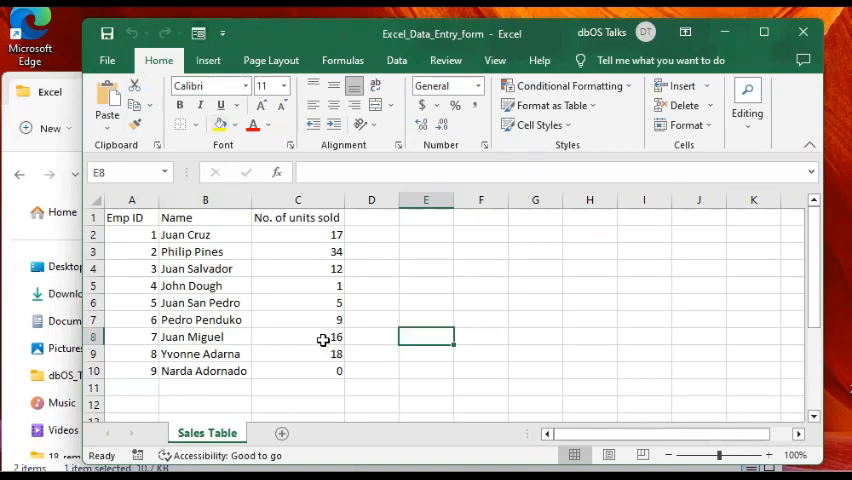
left_click(296, 284)
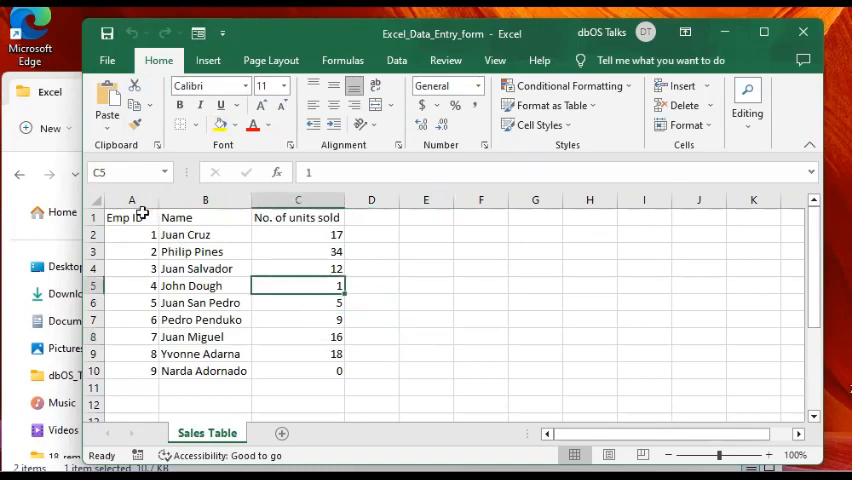
left_click(590, 302)
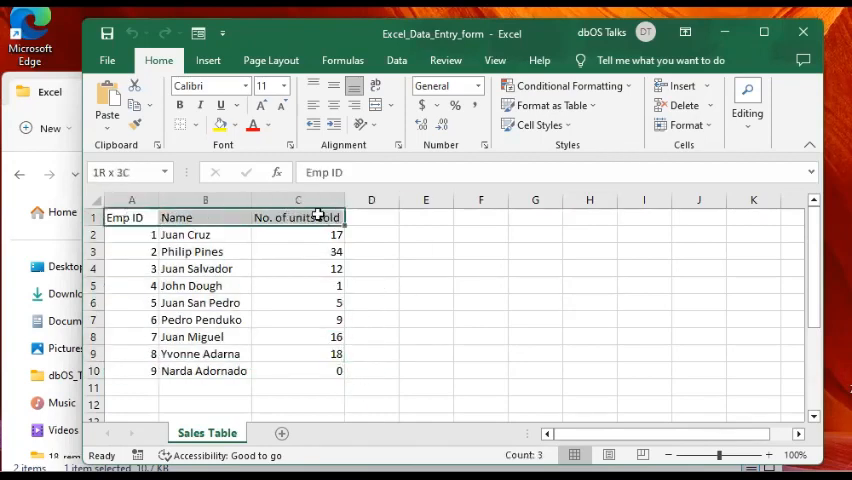
left_click(424, 302)
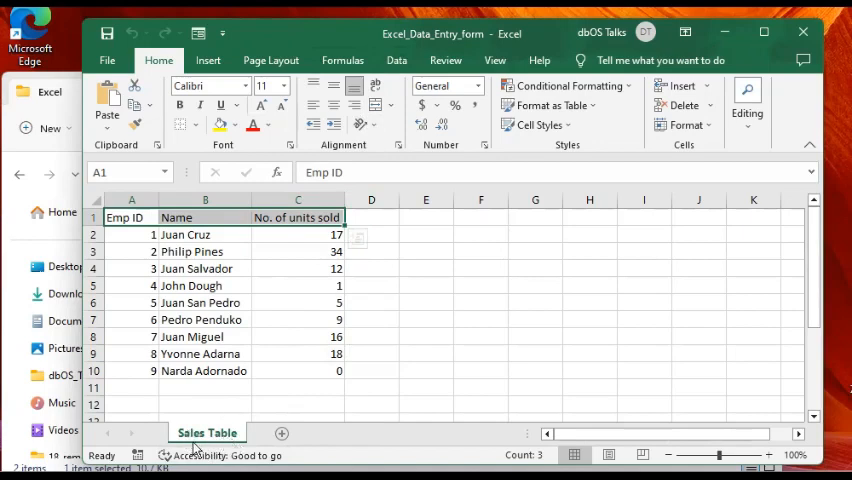
left_click(204, 388)
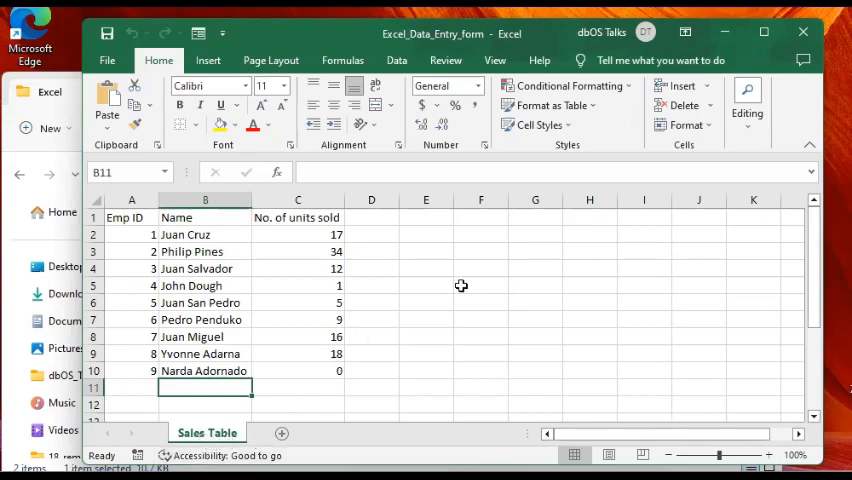
left_click_drag(132, 234, 296, 372)
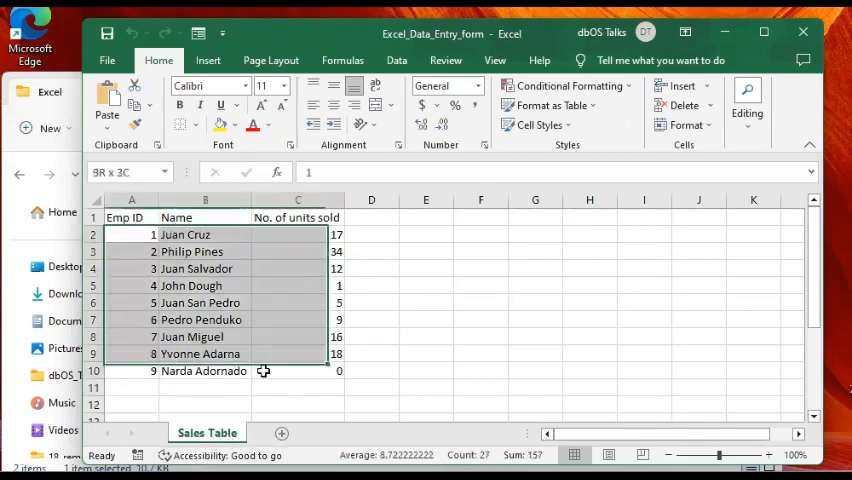
left_click(426, 352)
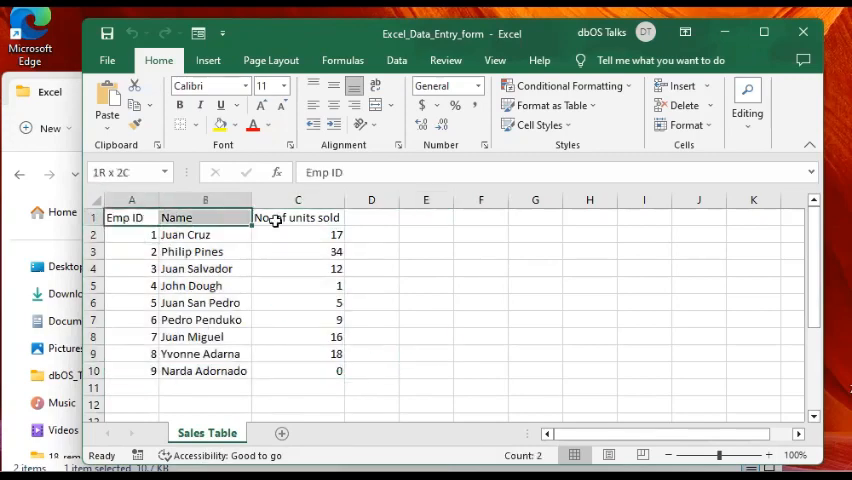
left_click(132, 216)
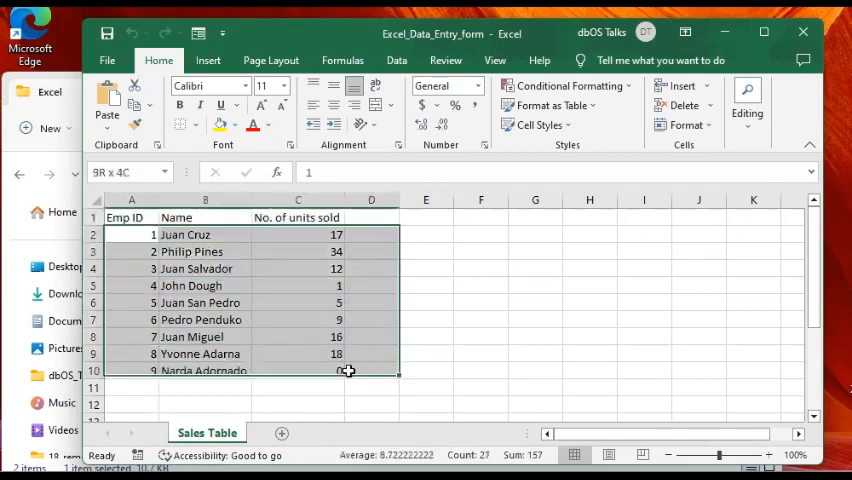
left_click(372, 336)
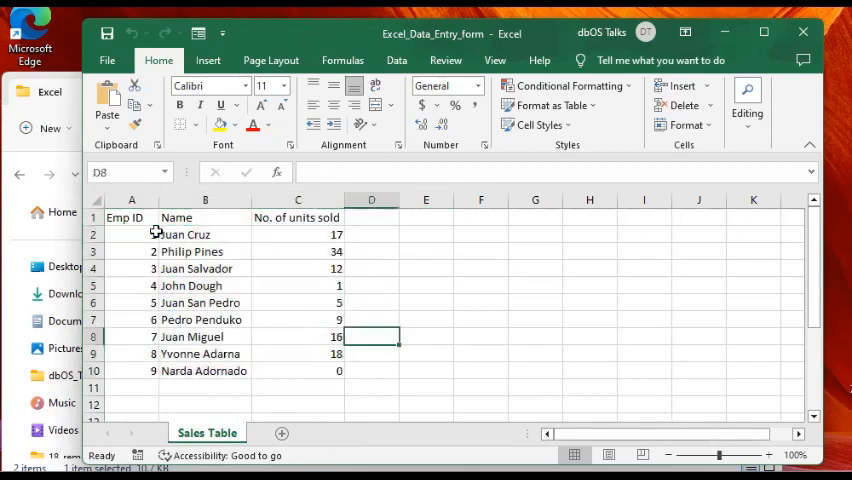
left_click_drag(132, 234, 298, 320)
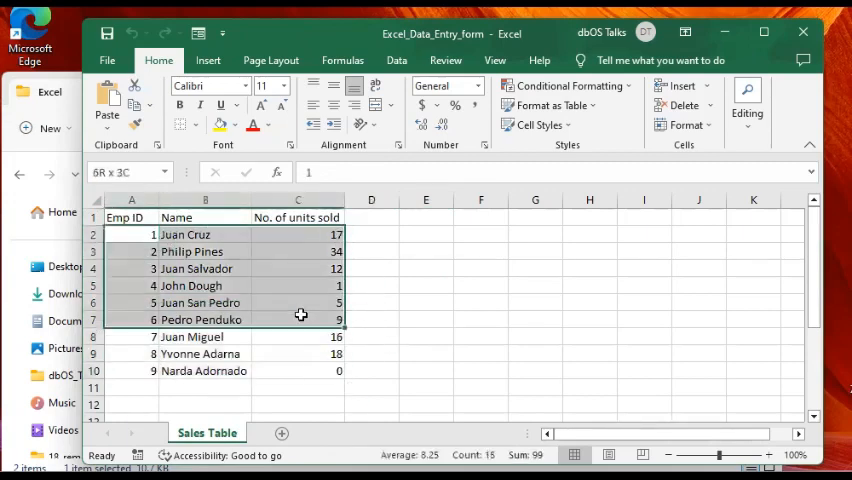
left_click(424, 284)
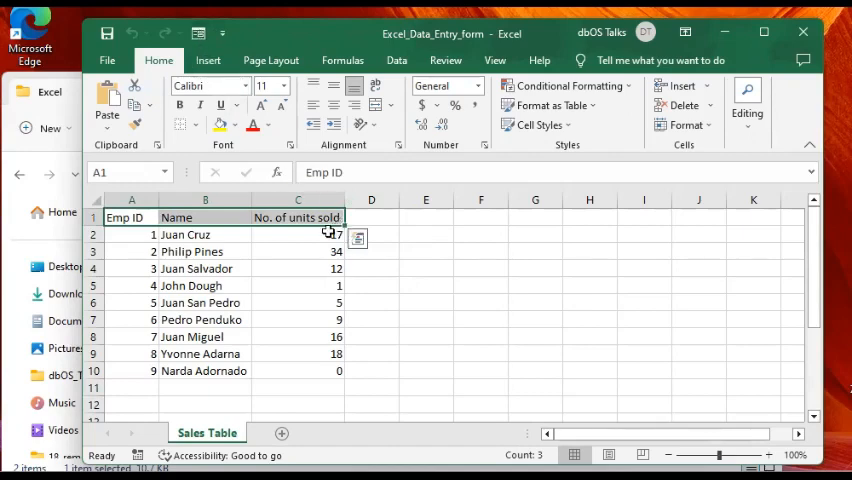
mouse_move(280, 300)
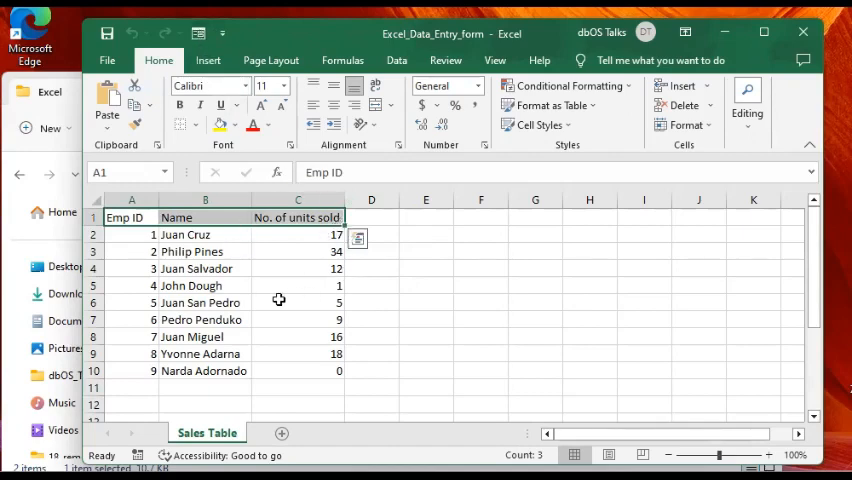
left_click(298, 302)
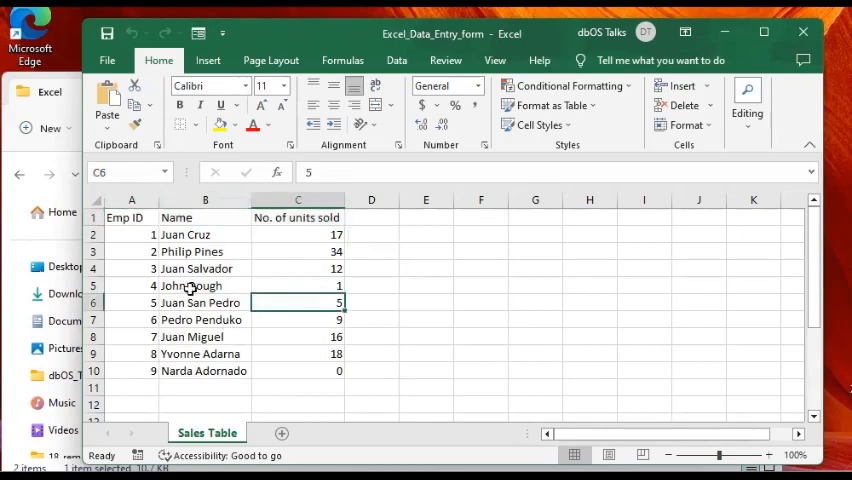
left_click(424, 268)
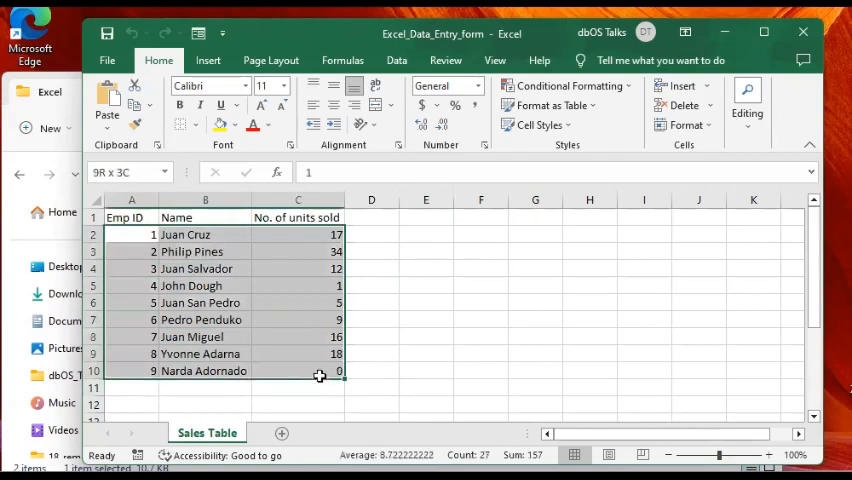
key("Delete")
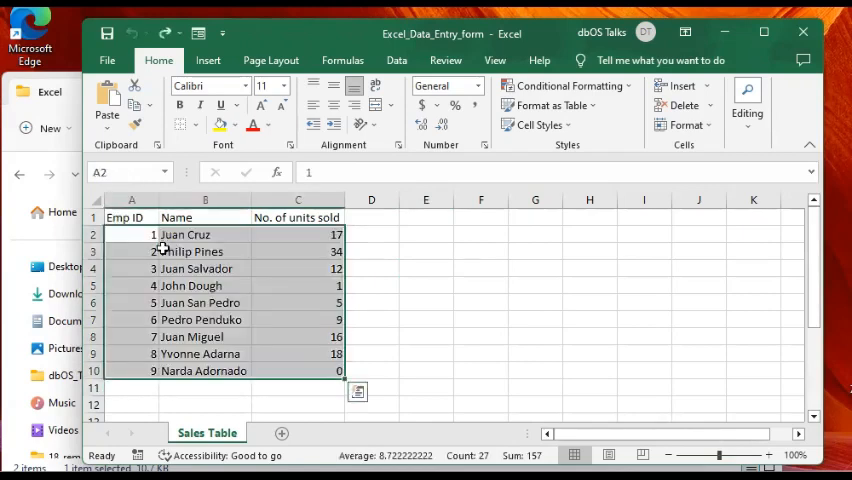
- Start Create Table on the sales data, proposing $A$1:$C$10 with headers
left_click(204, 252)
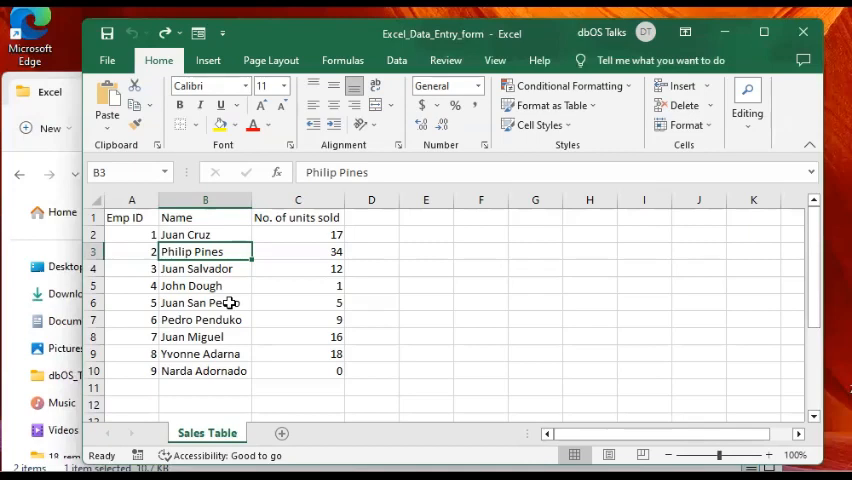
left_click(548, 104)
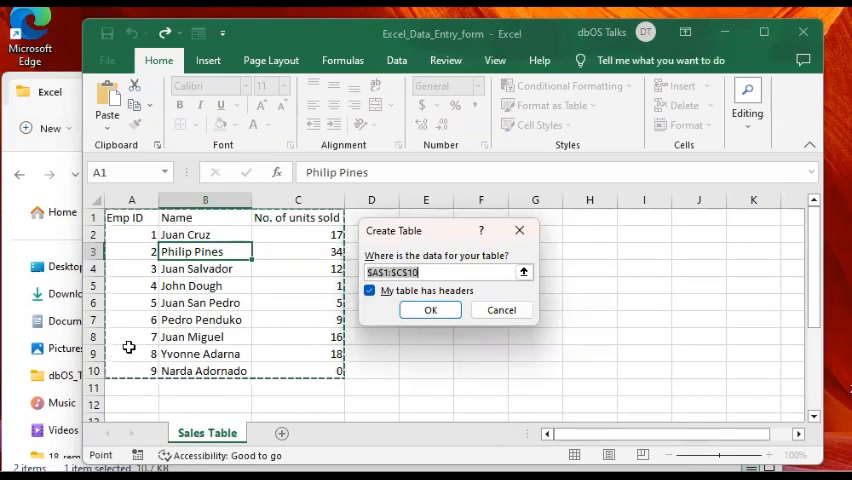
mouse_move(204, 254)
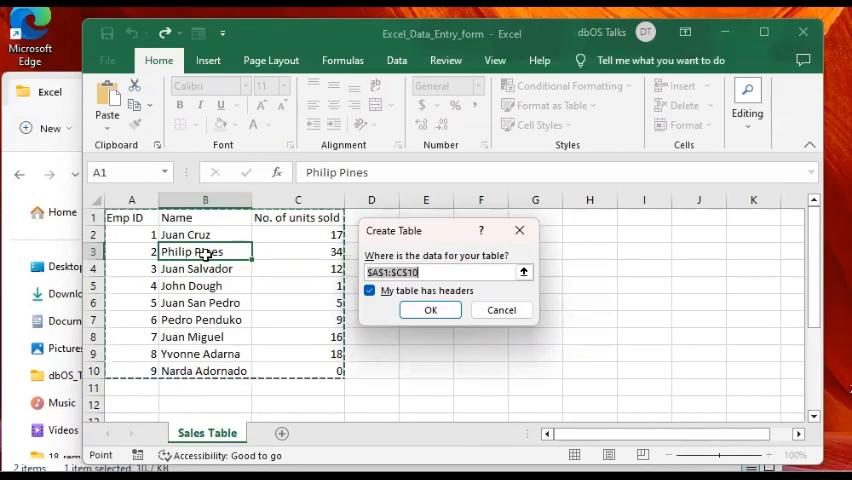
mouse_move(310, 260)
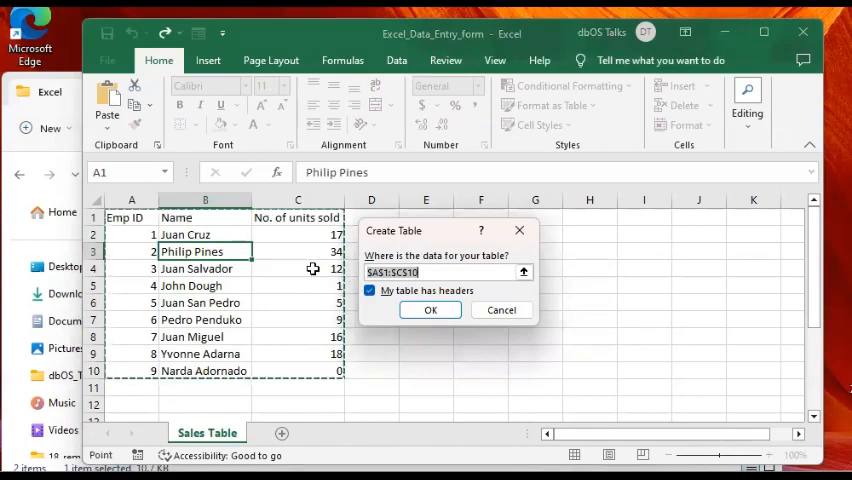
mouse_move(292, 216)
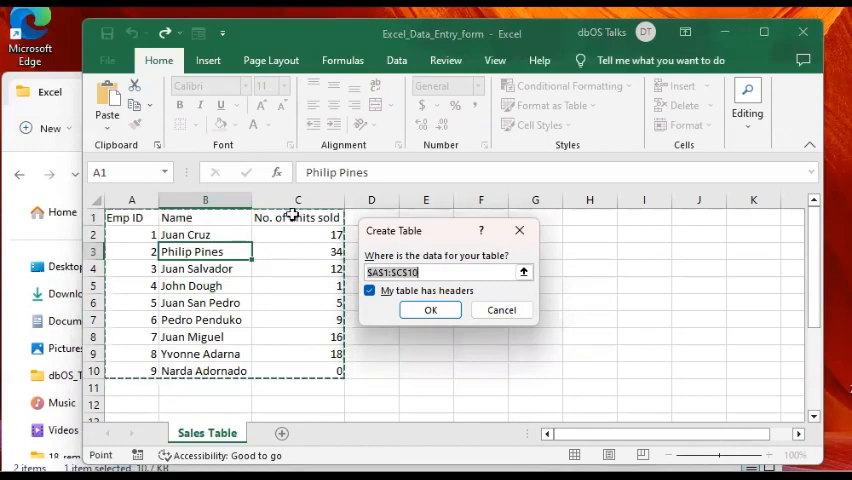
mouse_move(300, 294)
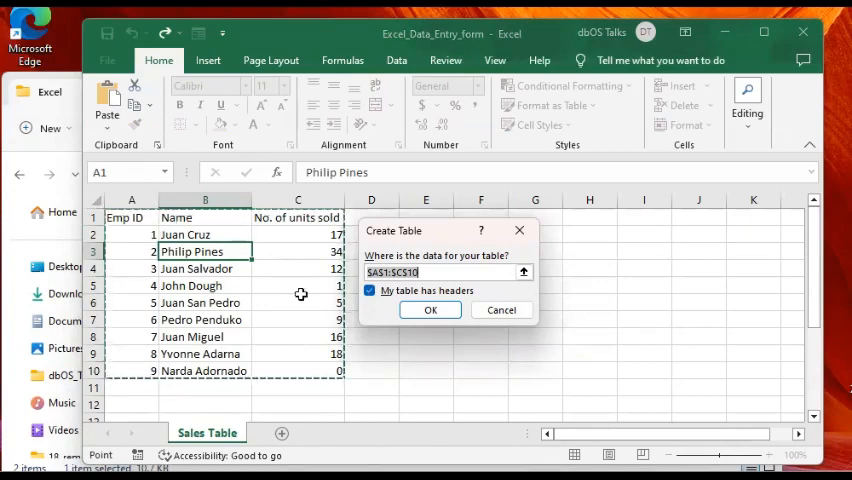
mouse_move(298, 242)
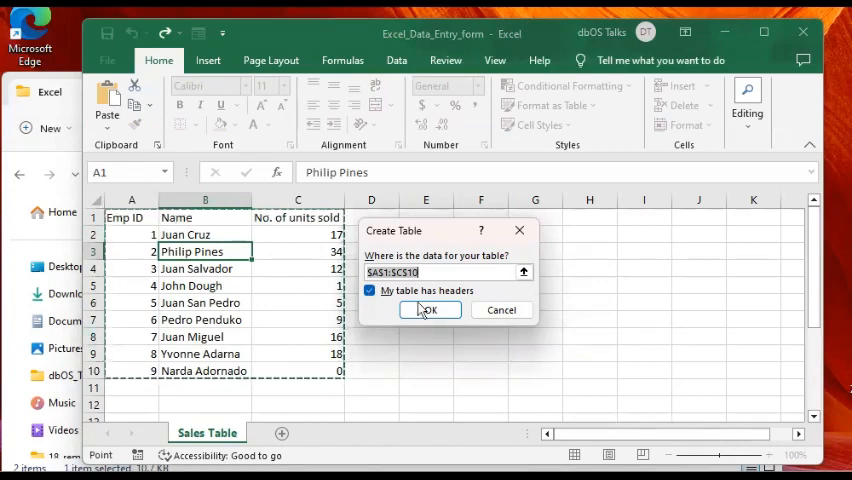
- Confirm Create Table so A1:C10 becomes the blue-banded Table1 with filter headers
left_click(428, 310)
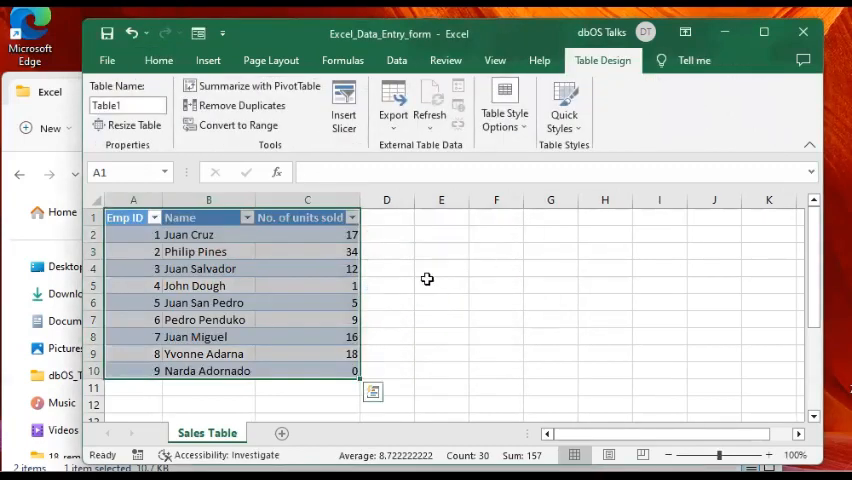
mouse_move(272, 310)
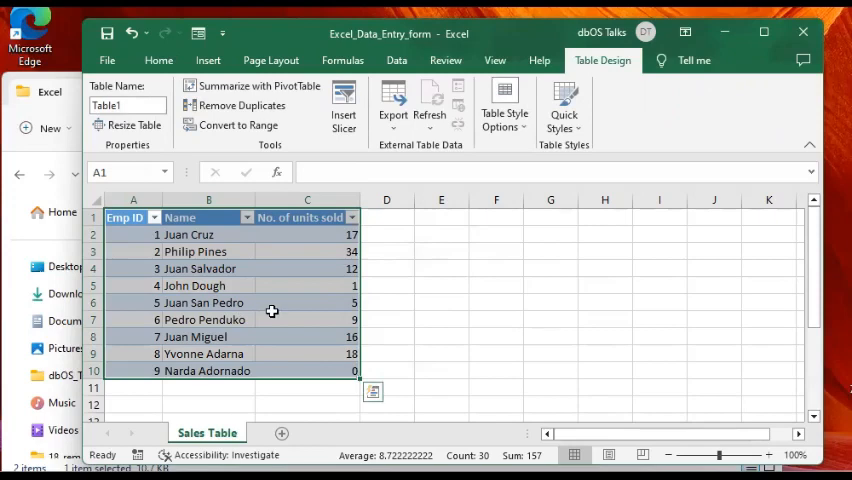
mouse_move(412, 286)
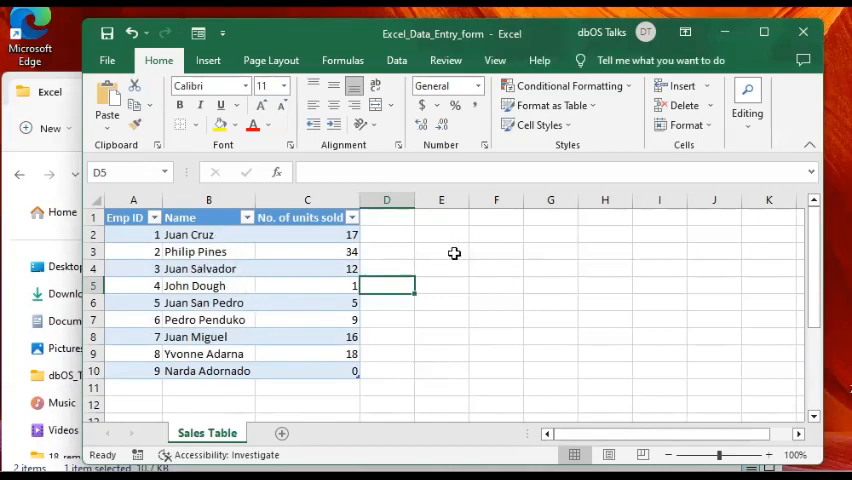
left_click(440, 252)
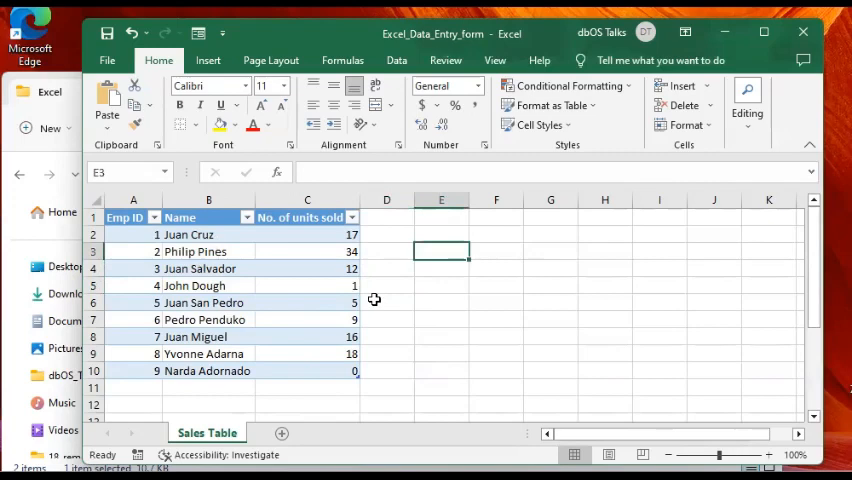
left_click(208, 234)
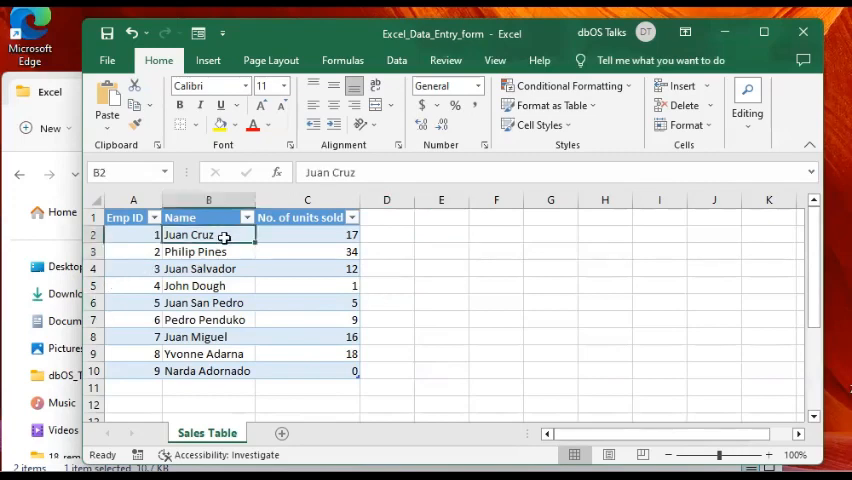
left_click(132, 252)
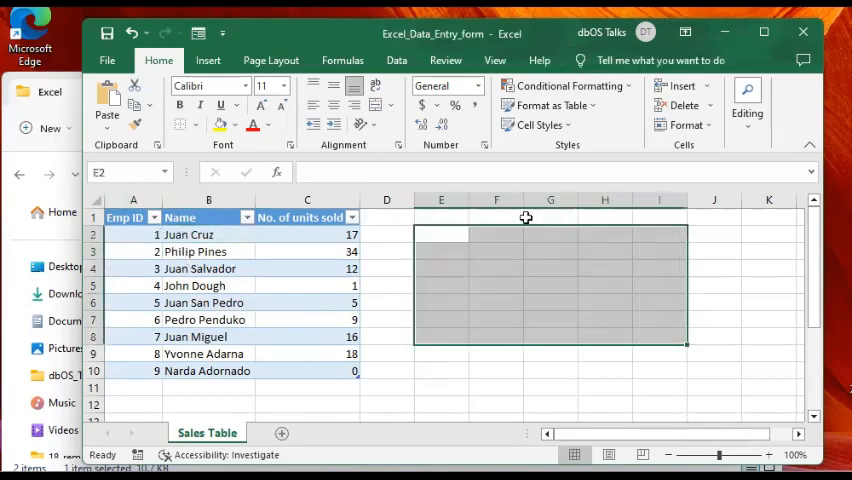
mouse_move(604, 398)
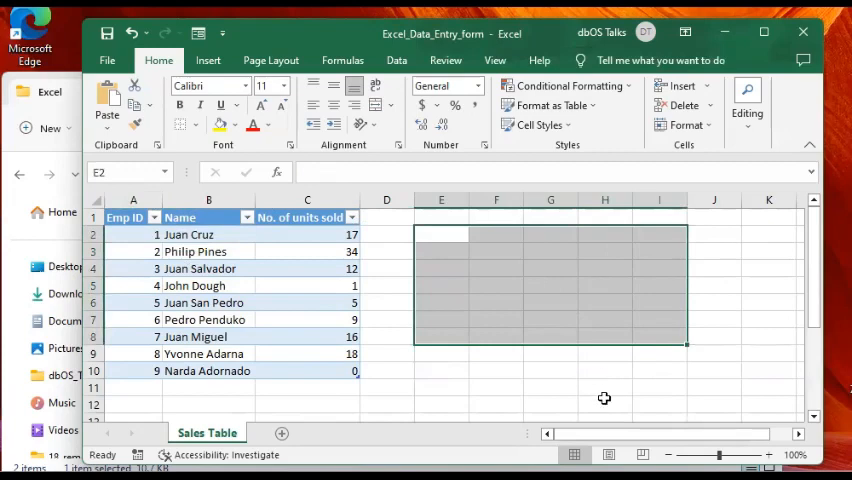
mouse_move(672, 416)
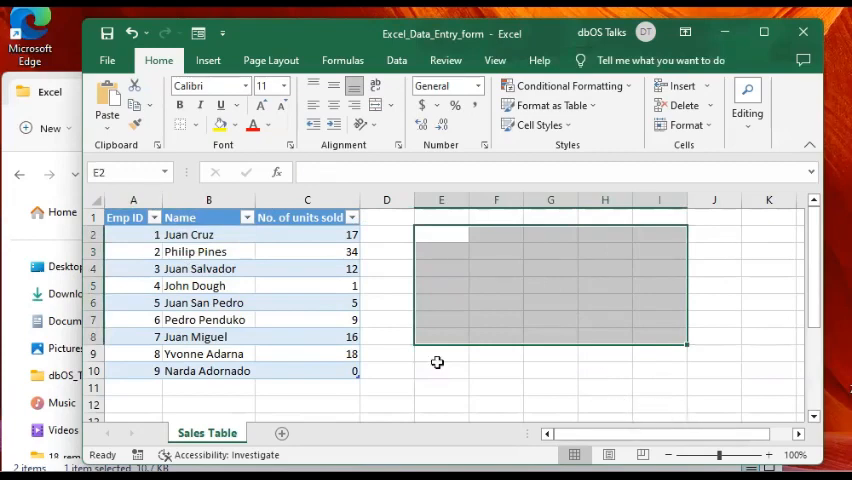
- Click through the table's cells to inspect the nine formatted records
left_click(92, 234)
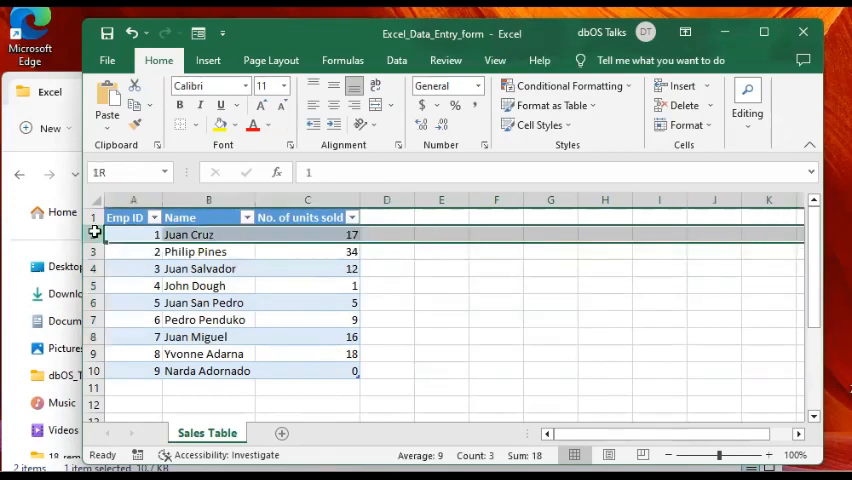
left_click(550, 284)
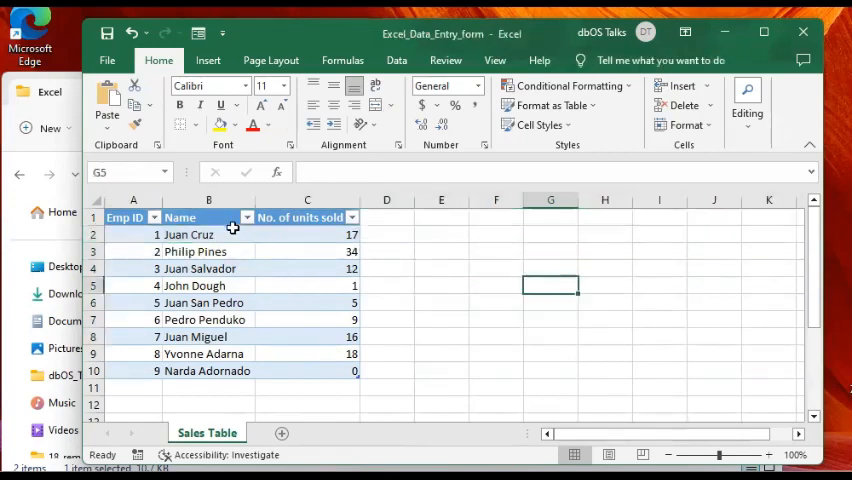
left_click(208, 268)
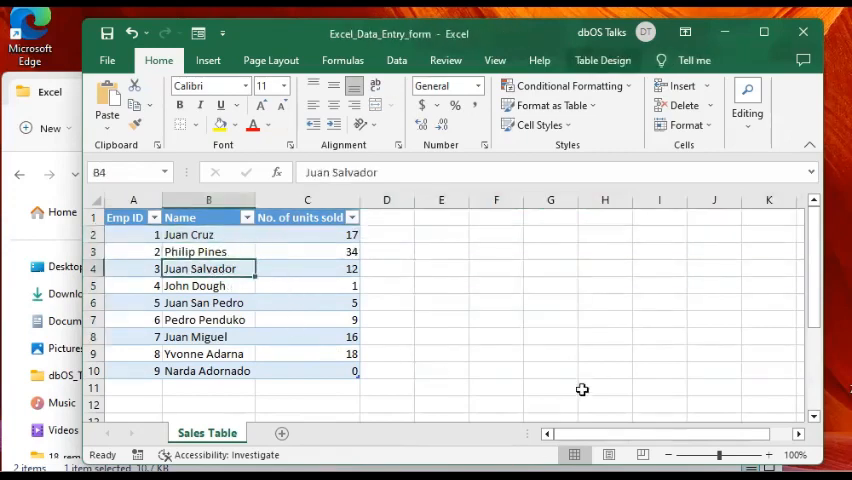
mouse_move(240, 278)
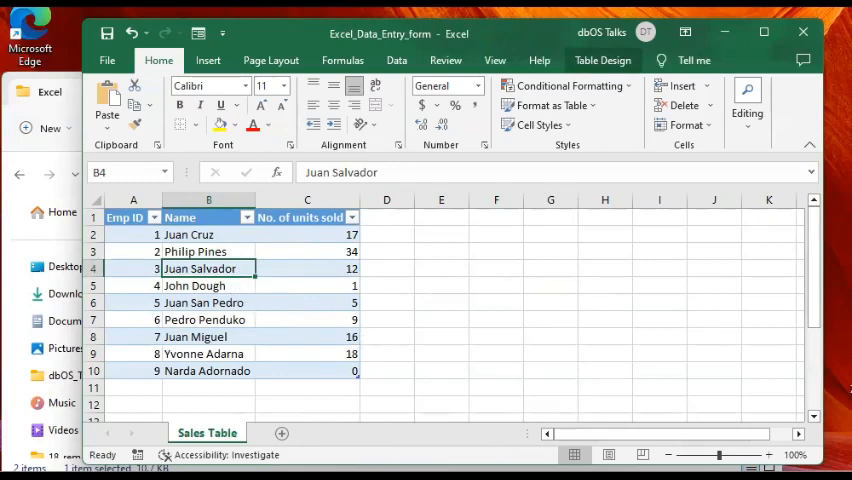
left_click(440, 302)
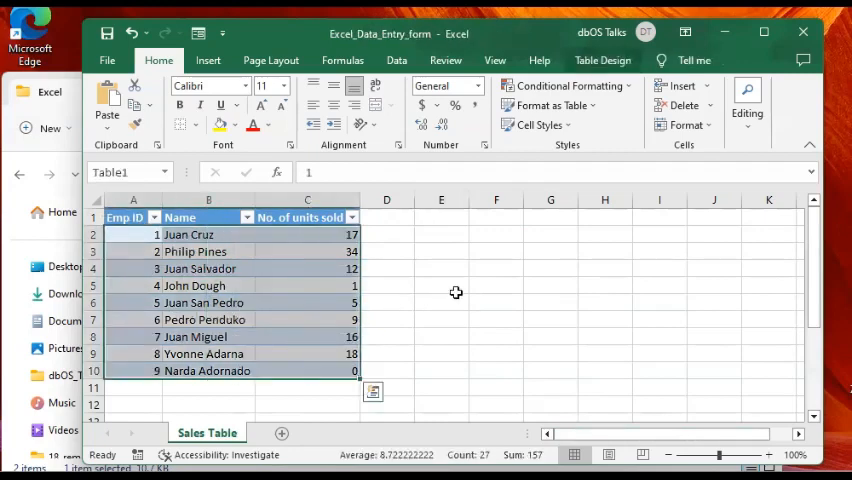
left_click(440, 284)
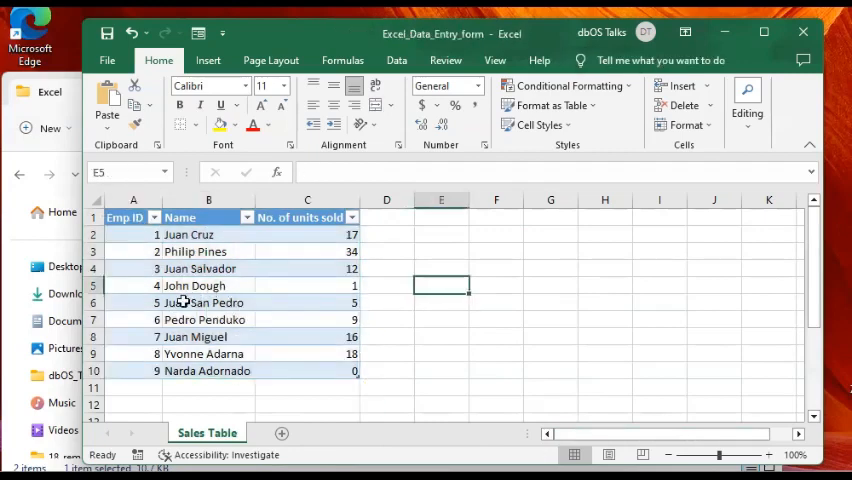
left_click(208, 302)
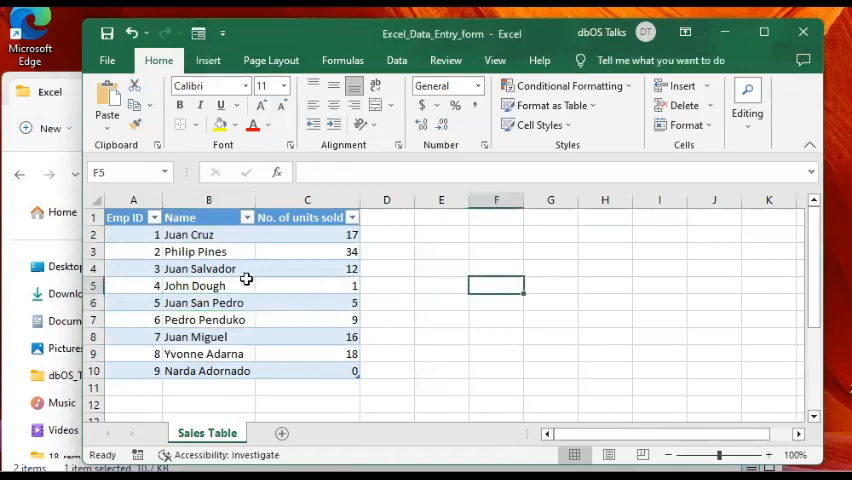
left_click(308, 268)
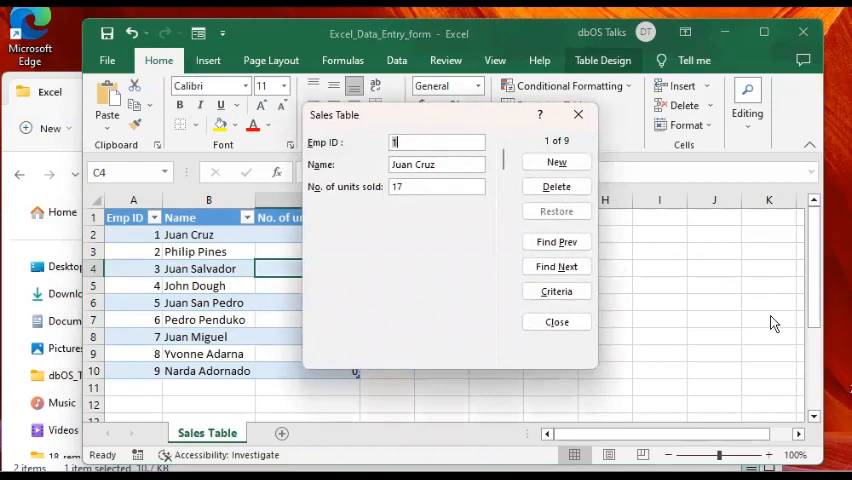
mouse_move(520, 316)
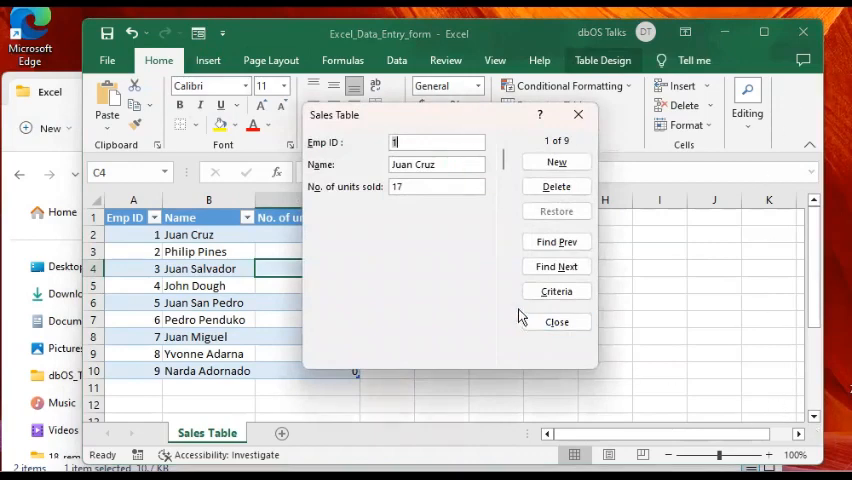
mouse_move(450, 122)
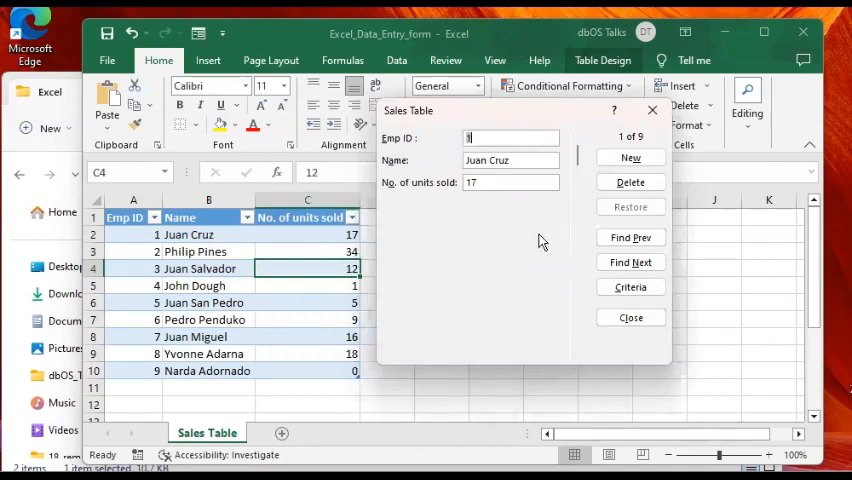
mouse_move(136, 308)
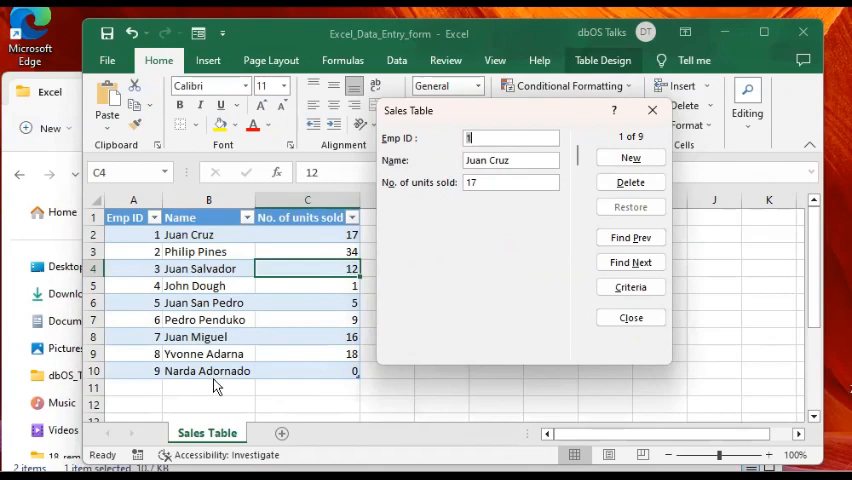
mouse_move(264, 444)
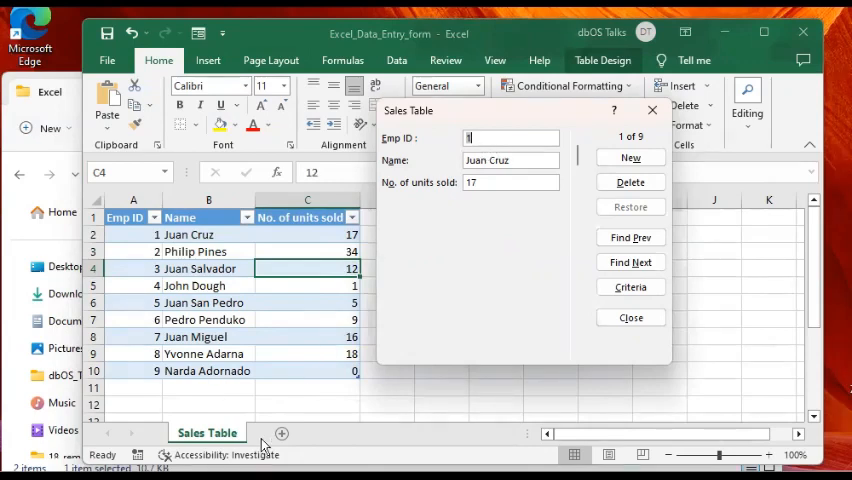
mouse_move(212, 448)
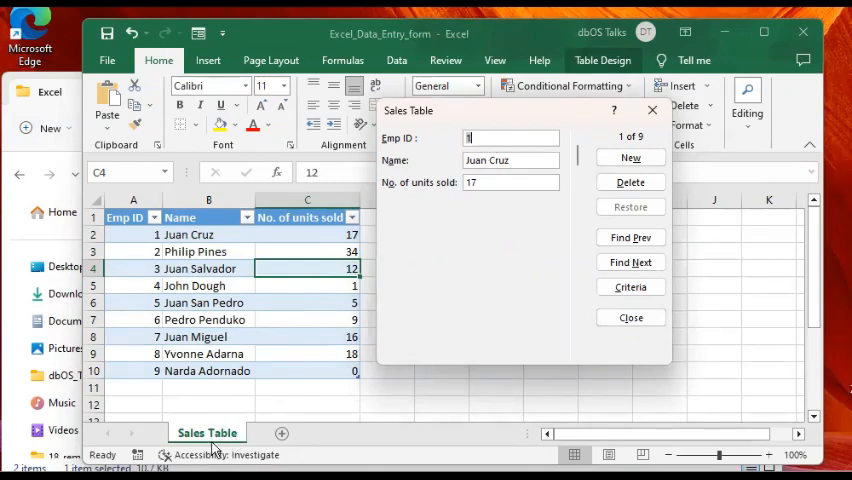
mouse_move(156, 430)
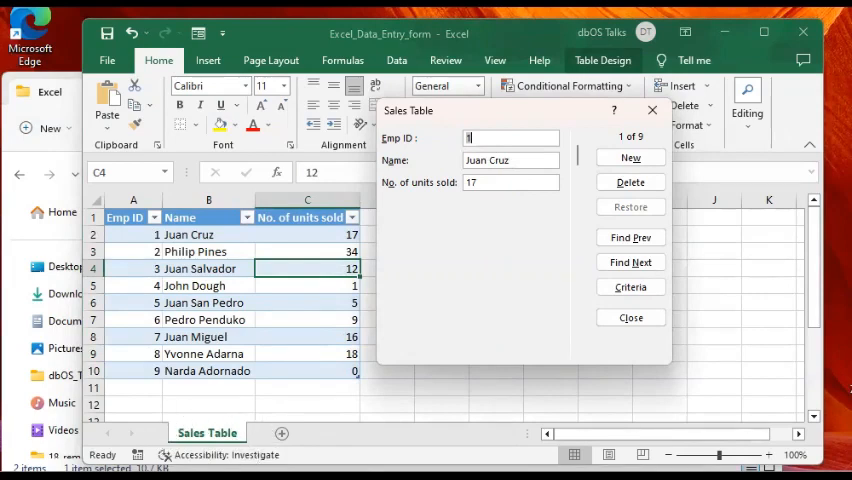
mouse_move(424, 140)
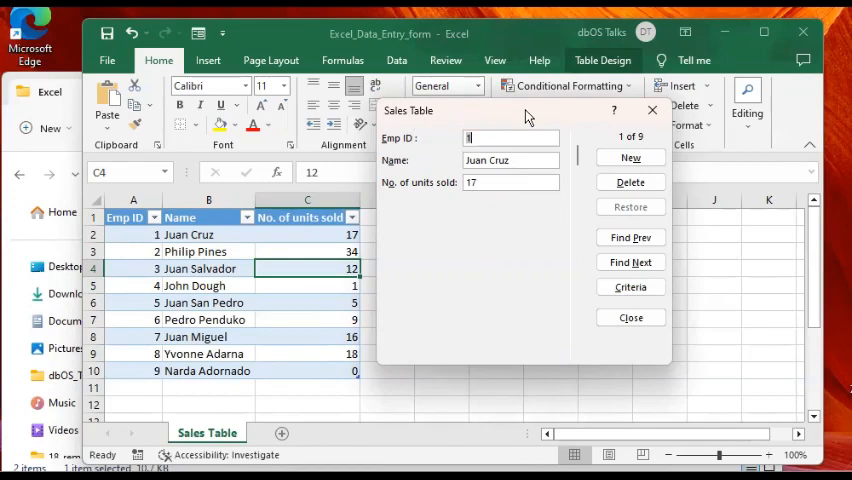
mouse_move(344, 170)
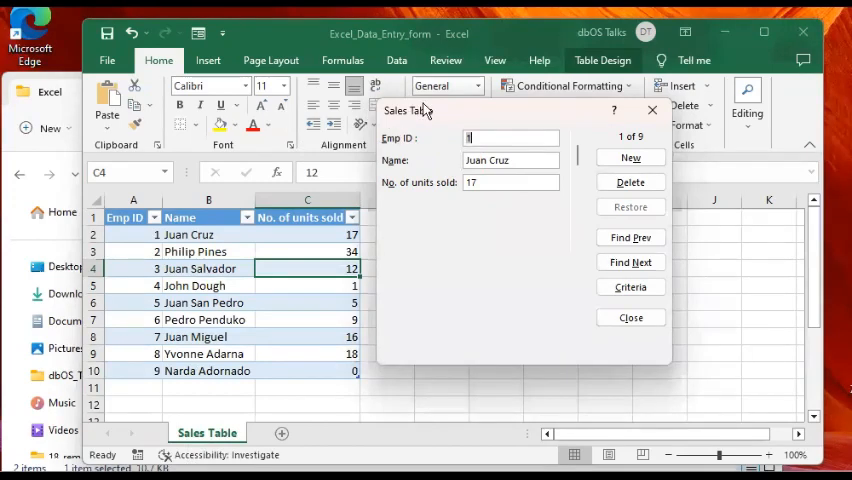
mouse_move(128, 228)
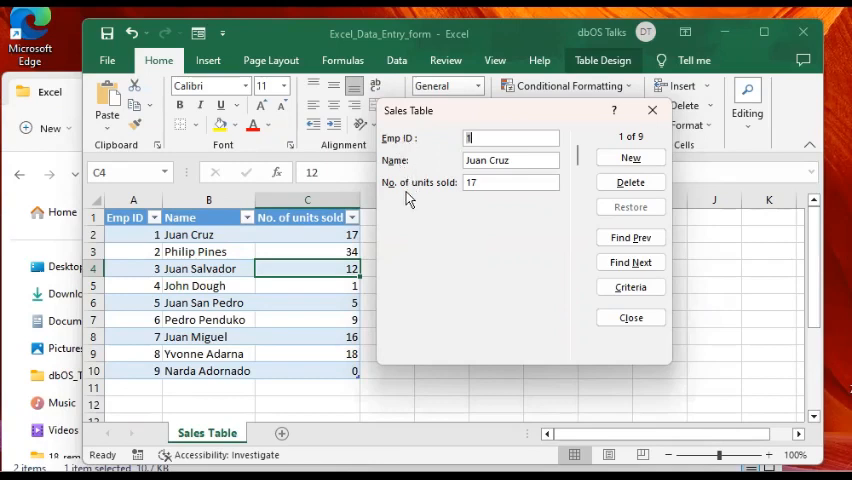
mouse_move(572, 186)
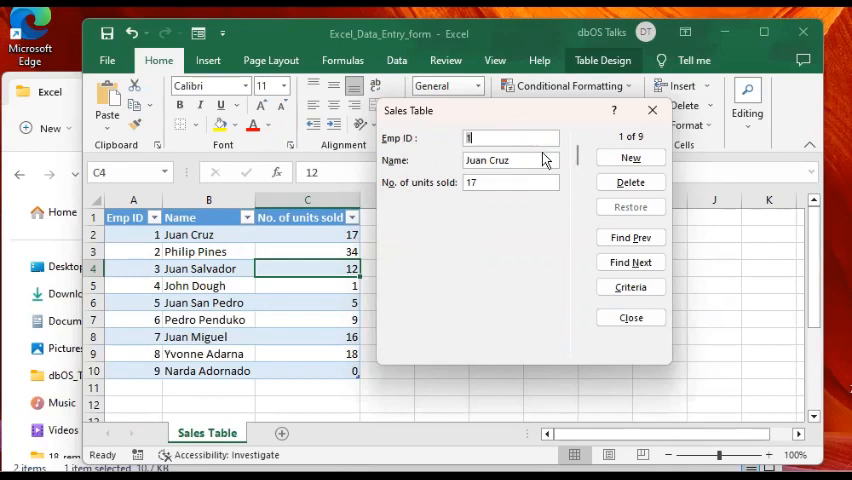
mouse_move(556, 180)
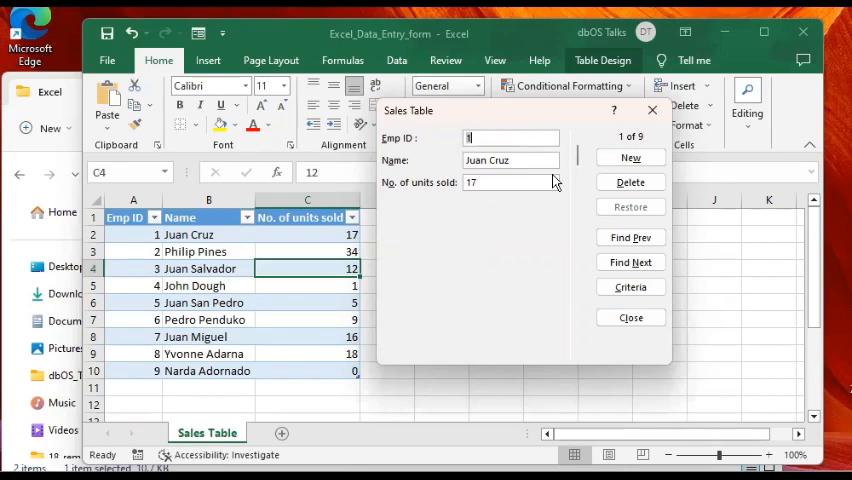
mouse_move(544, 238)
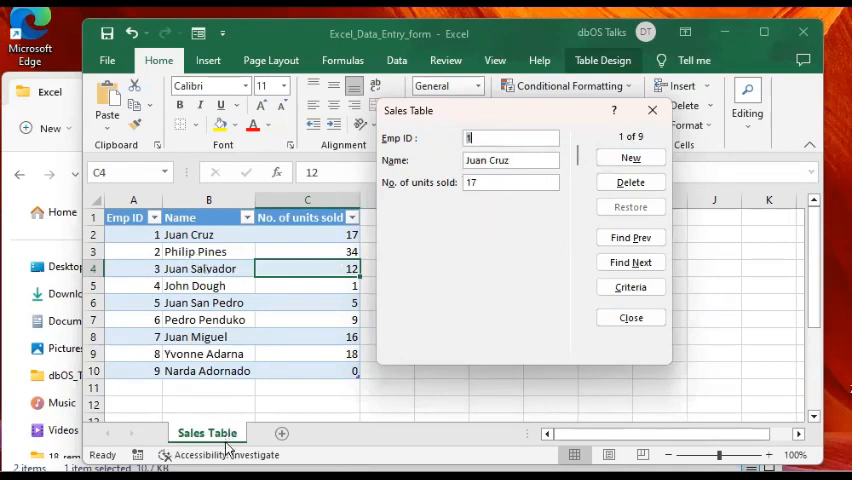
mouse_move(164, 252)
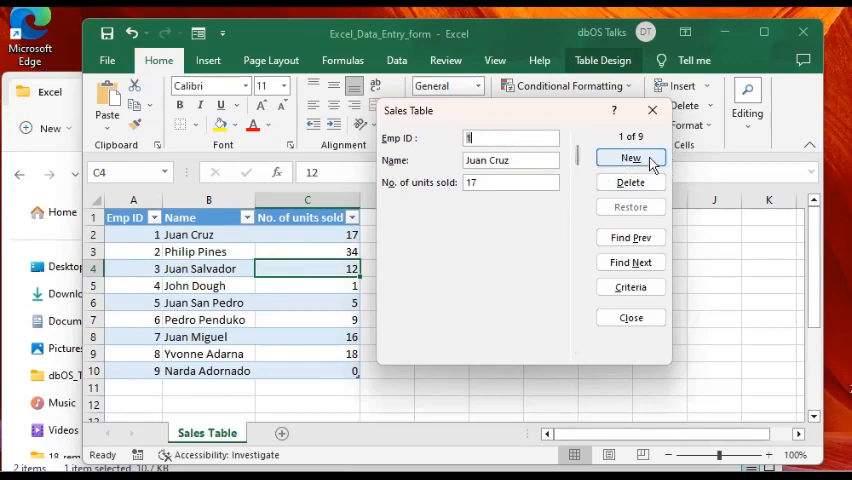
mouse_move(632, 182)
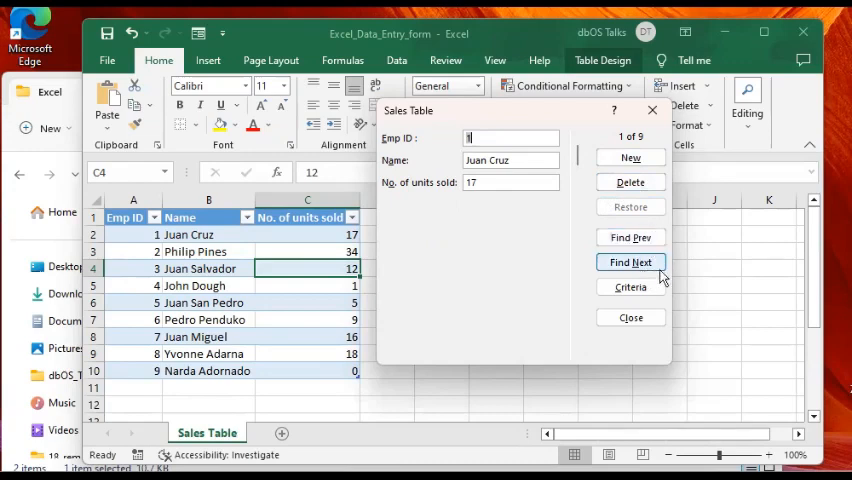
mouse_move(598, 264)
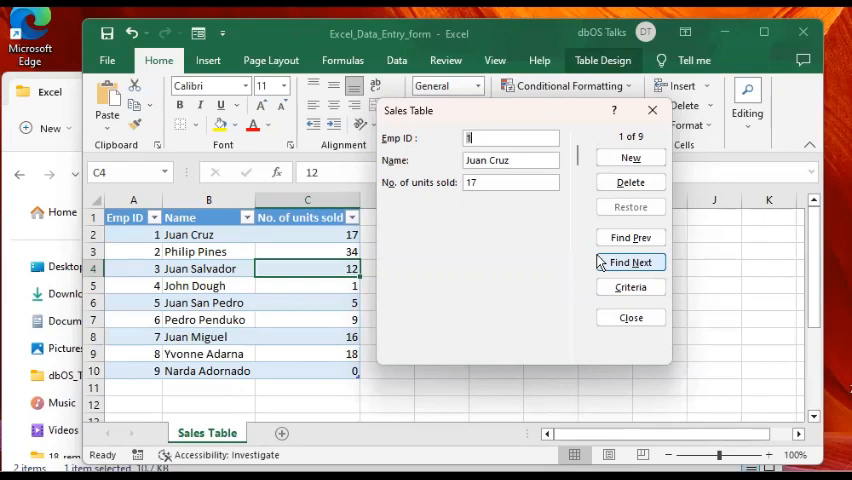
mouse_move(512, 202)
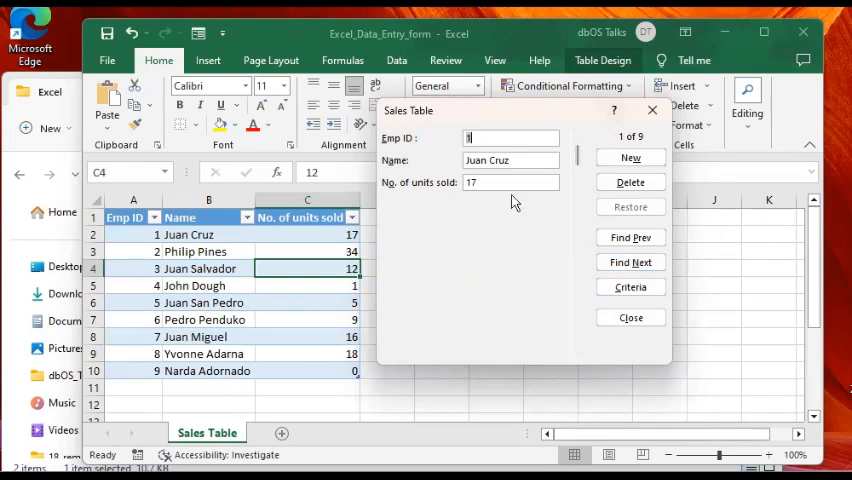
mouse_move(456, 222)
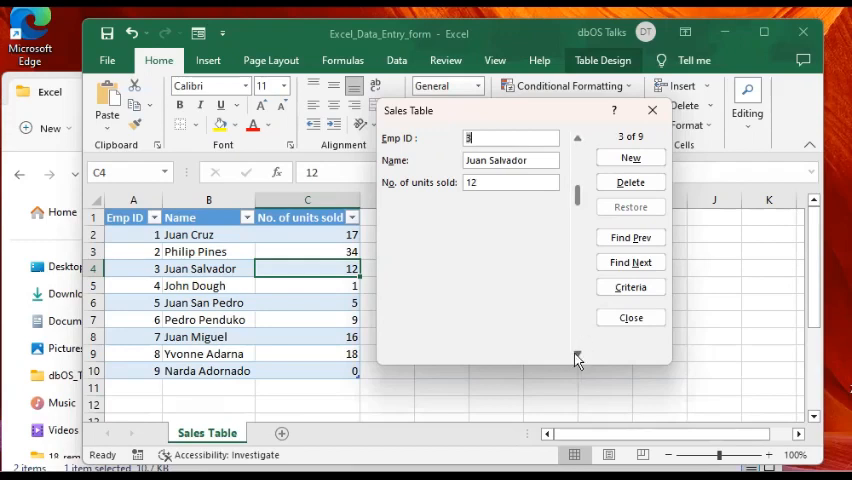
left_click(576, 140)
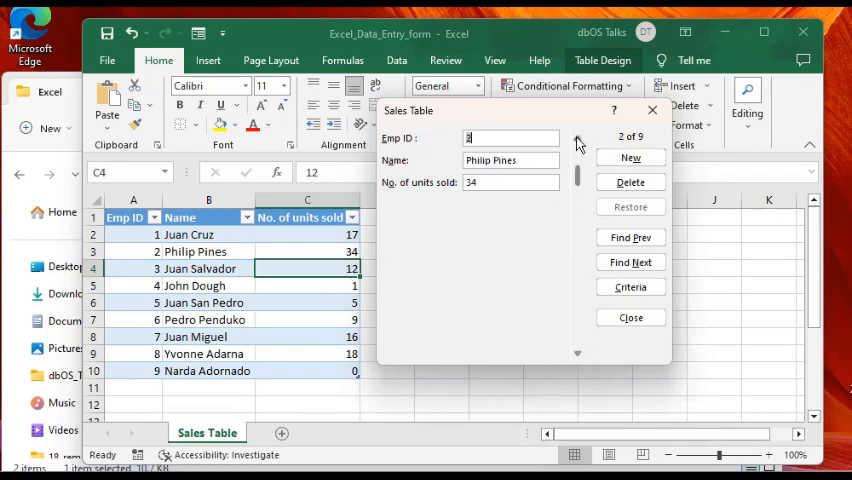
mouse_move(572, 144)
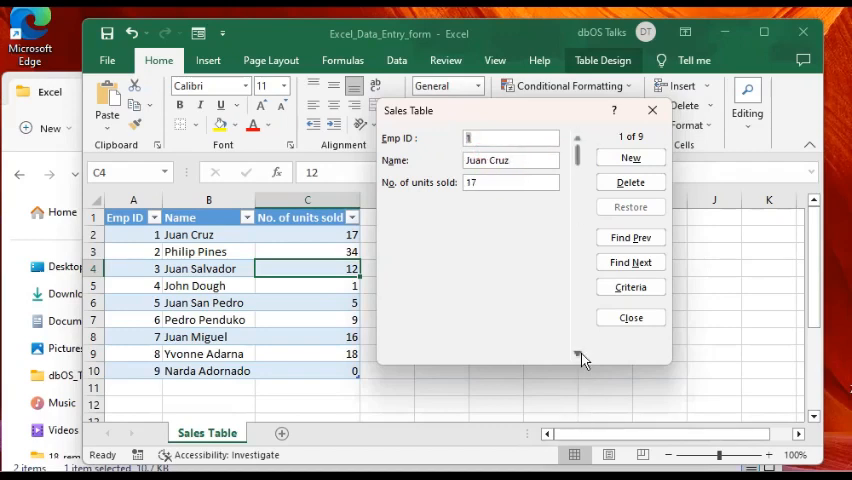
mouse_move(576, 358)
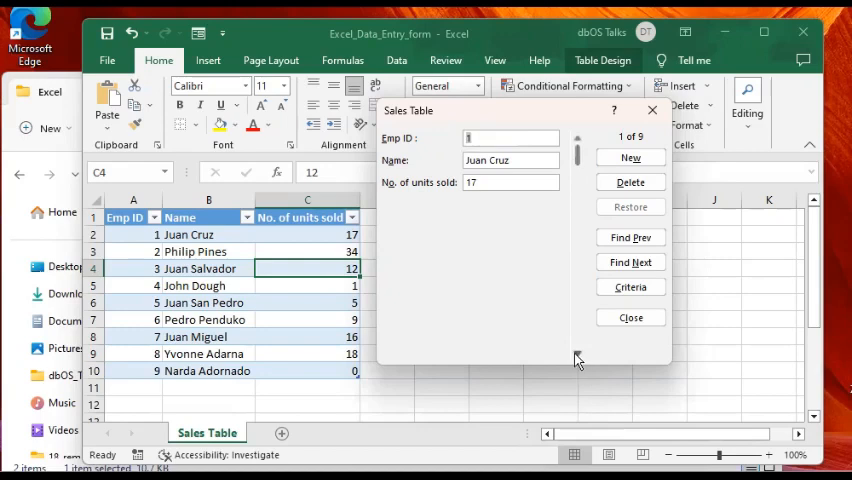
left_click(628, 260)
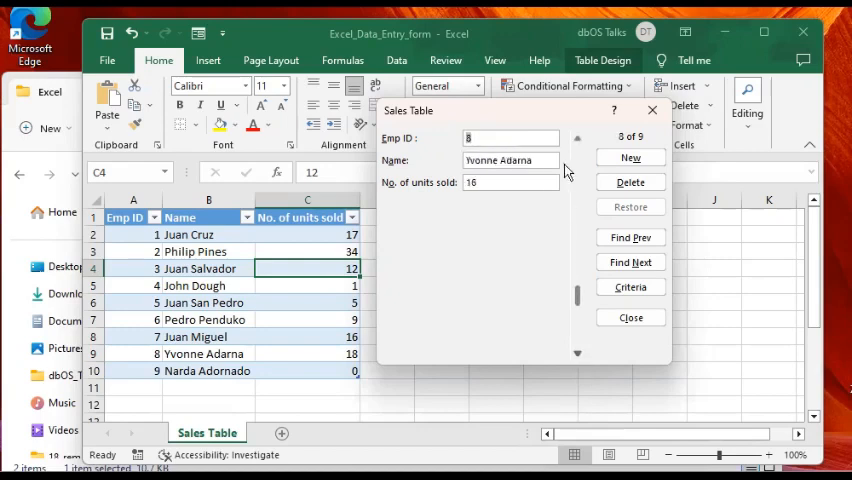
left_click(578, 140)
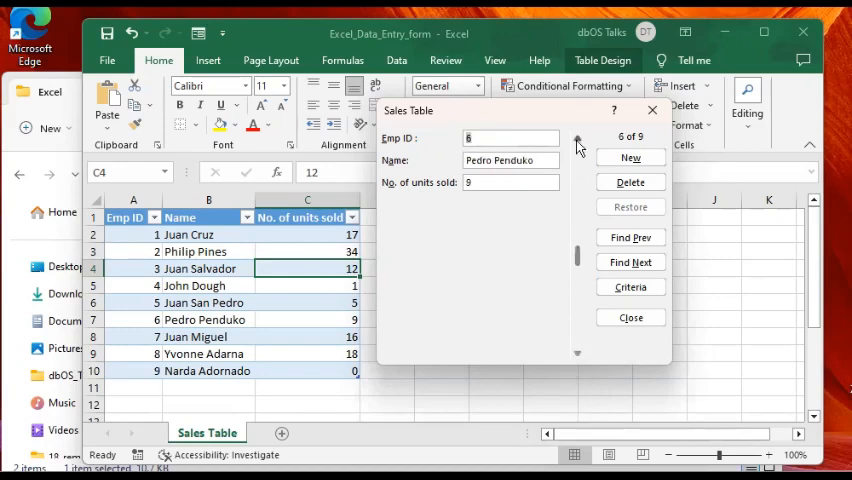
left_click(576, 140)
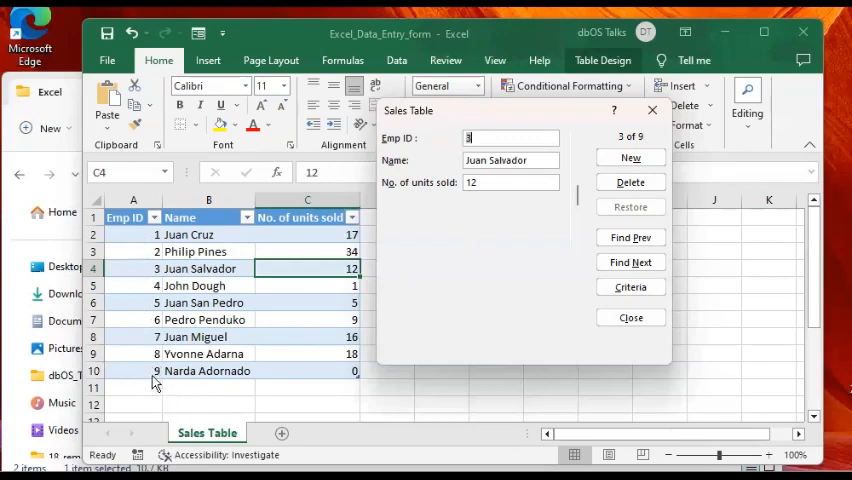
mouse_move(420, 218)
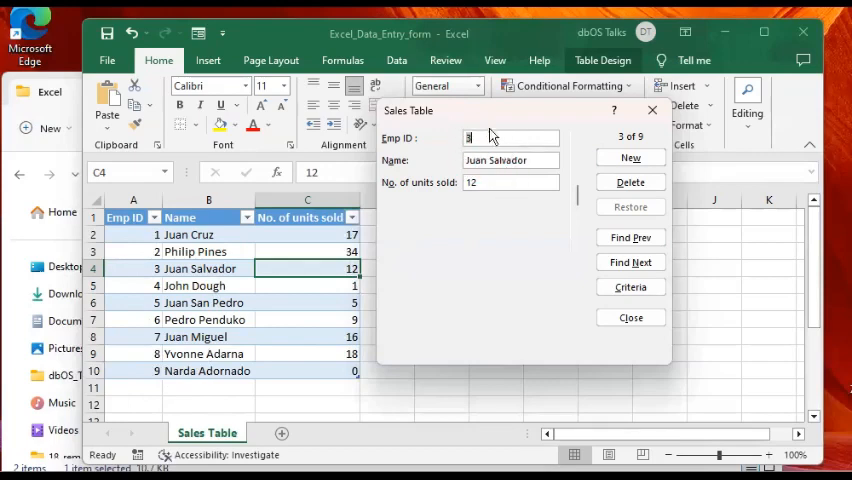
mouse_move(630, 158)
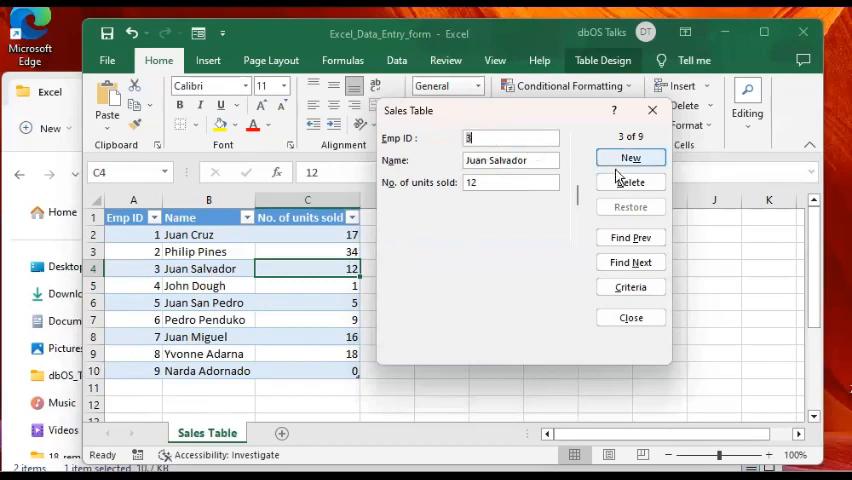
- Enter a new record: Emp ID 10, Name Bill Smith, 565 units sold, fixing a name typo
left_click(630, 156)
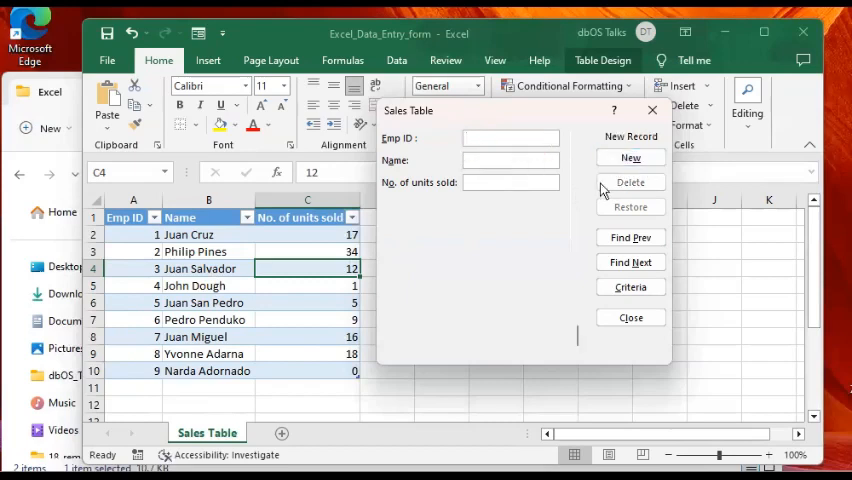
mouse_move(536, 176)
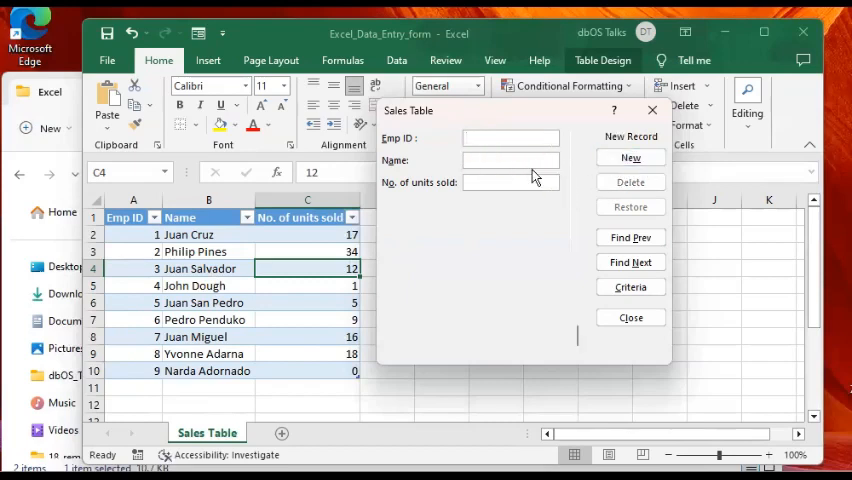
mouse_move(528, 176)
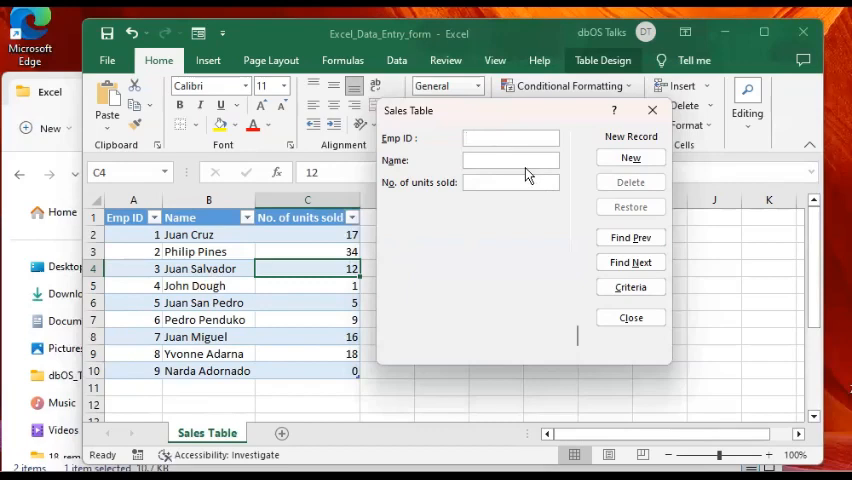
type("10")
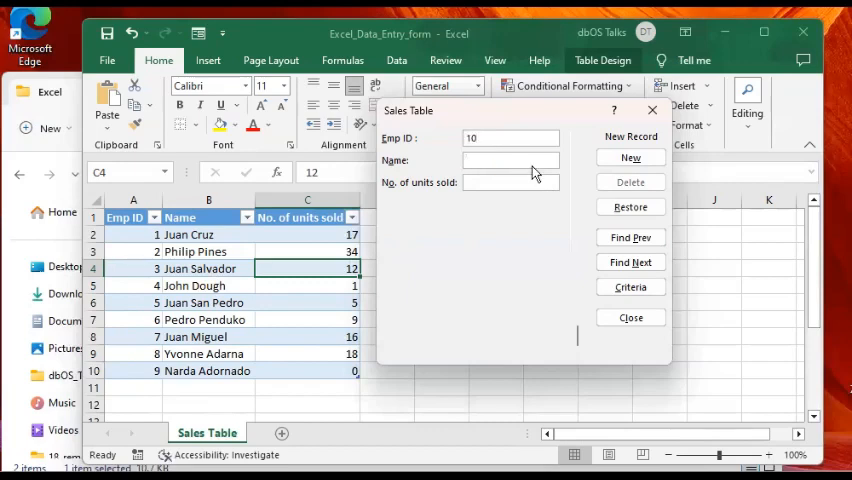
type("Bill")
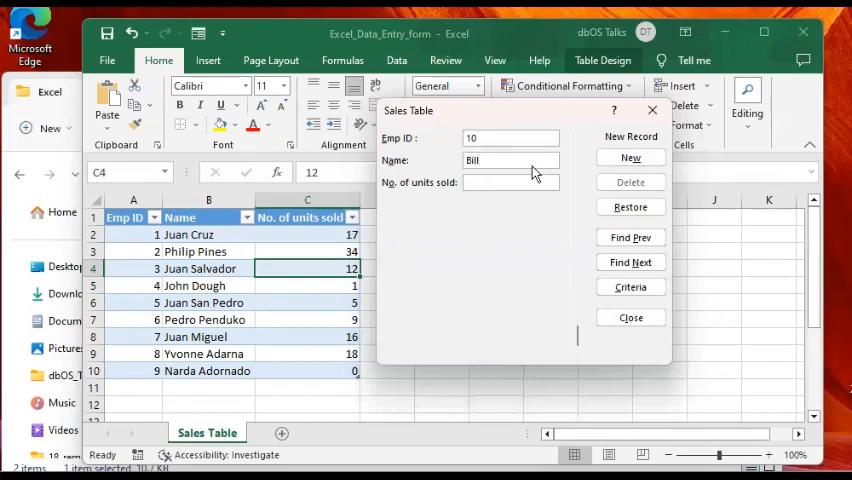
type("Willy")
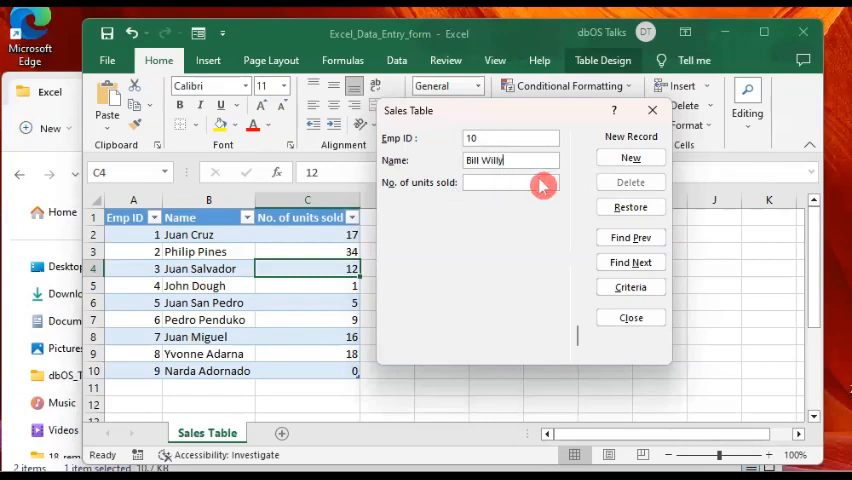
key("Backspace")
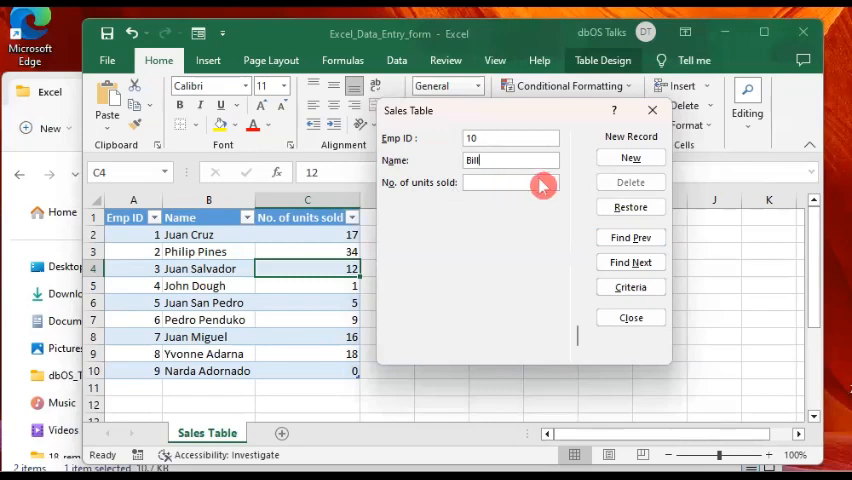
type("l")
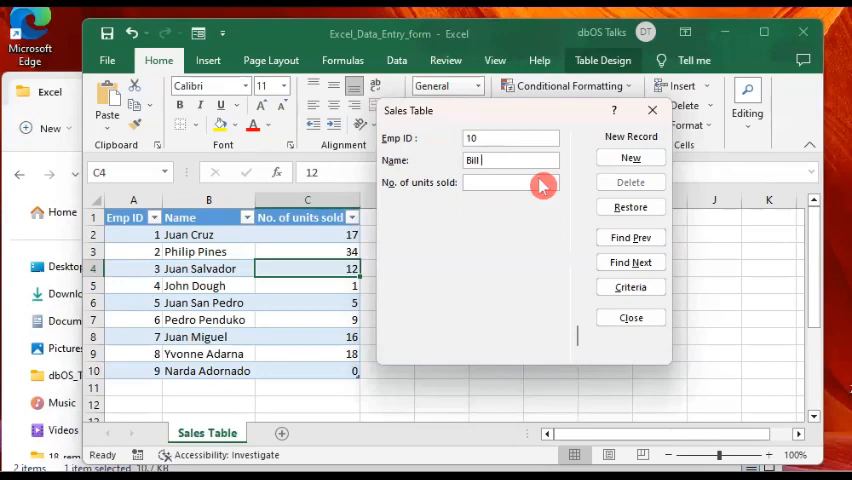
type("Smith")
left_click(510, 182)
type("56")
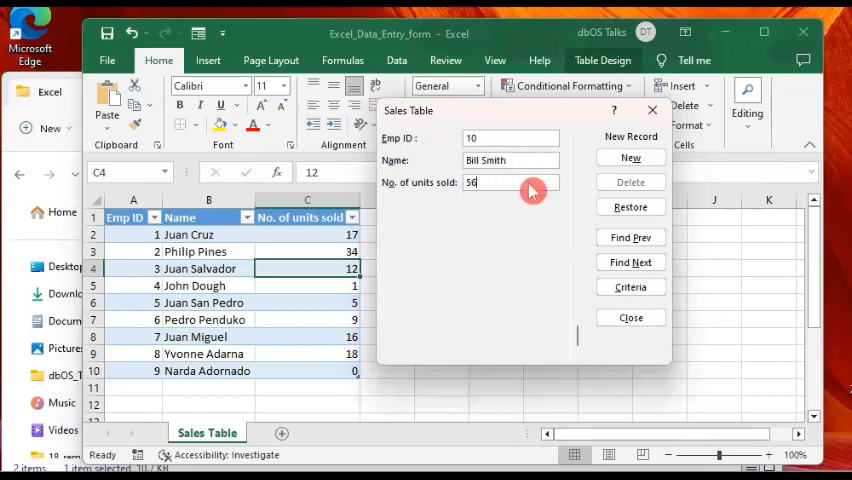
type("5")
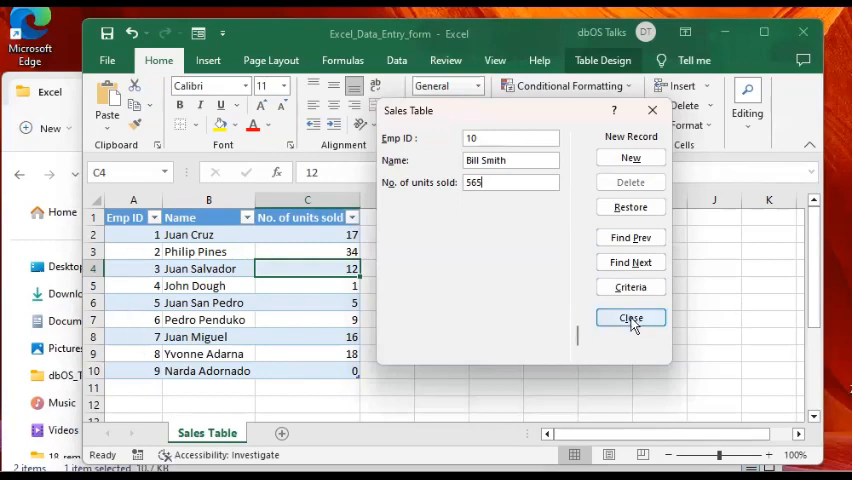
- Close the form to commit Bill Smith as row 10, then reopen it showing 1 of 10
left_click(630, 316)
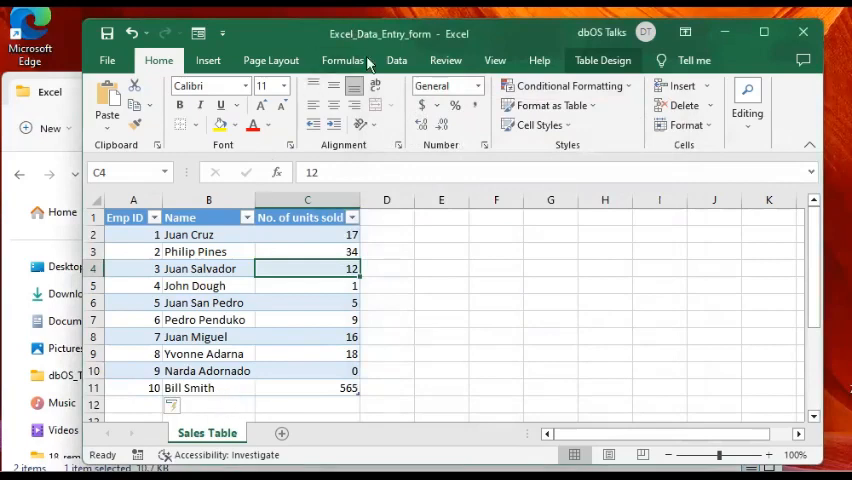
left_click(204, 320)
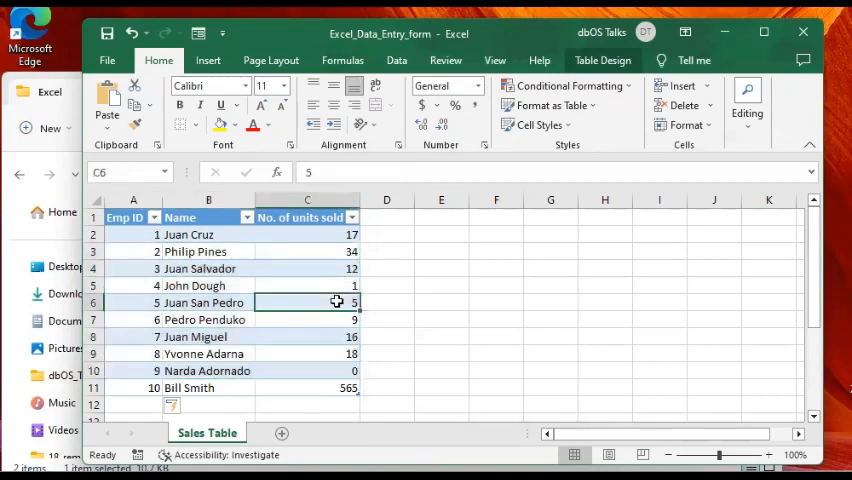
mouse_move(230, 276)
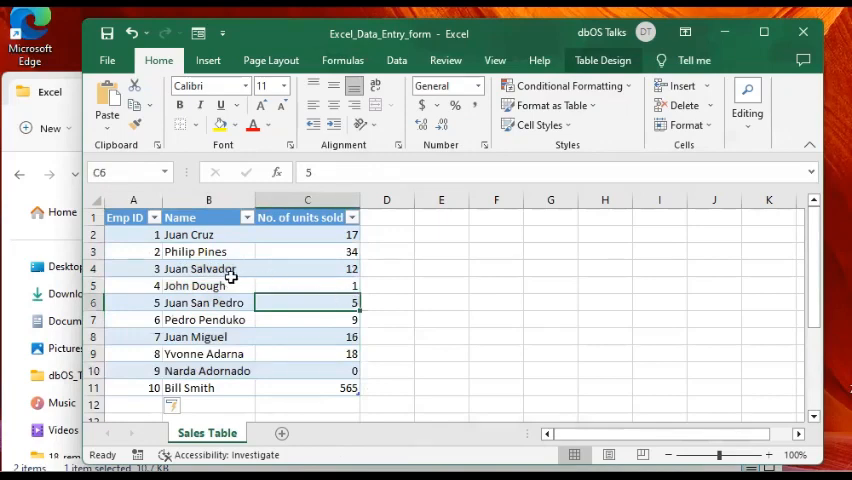
left_click(208, 268)
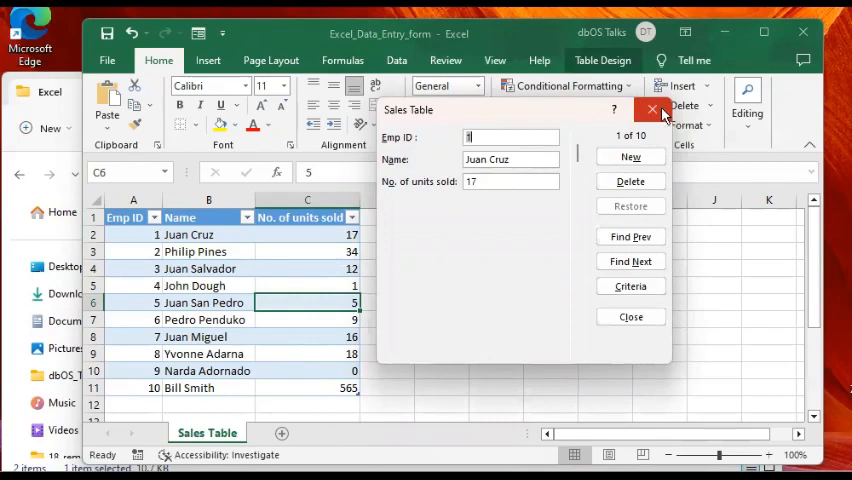
mouse_move(548, 122)
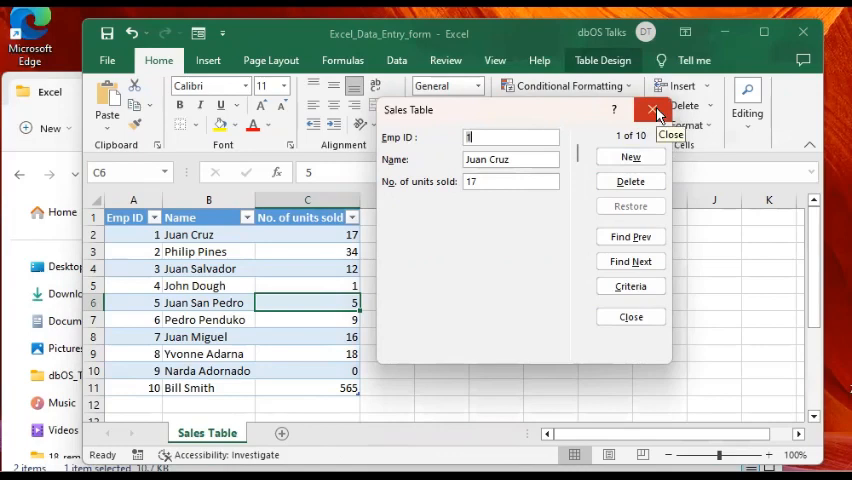
mouse_move(654, 108)
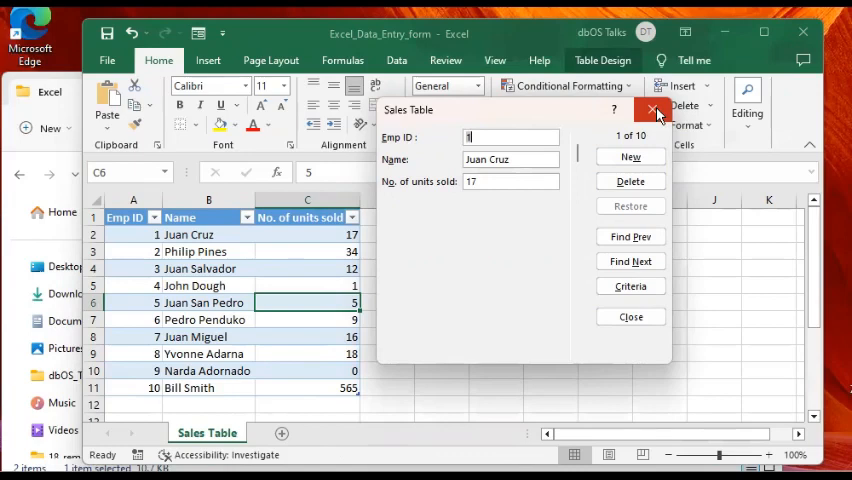
mouse_move(654, 108)
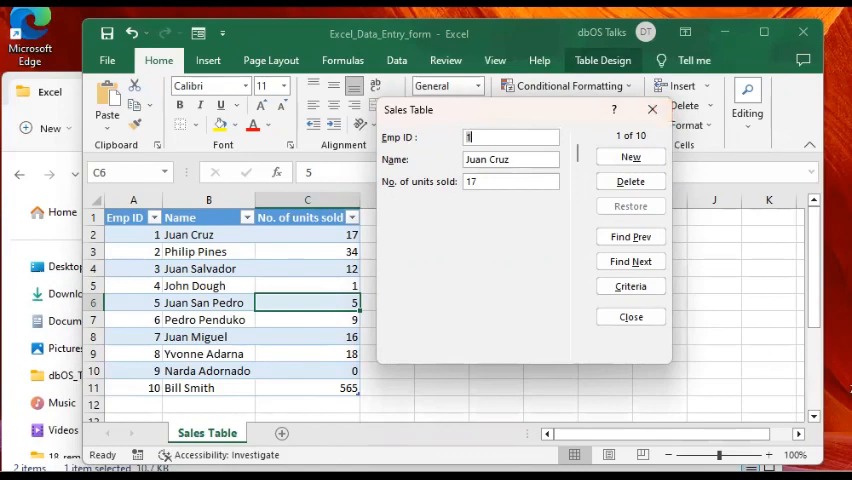